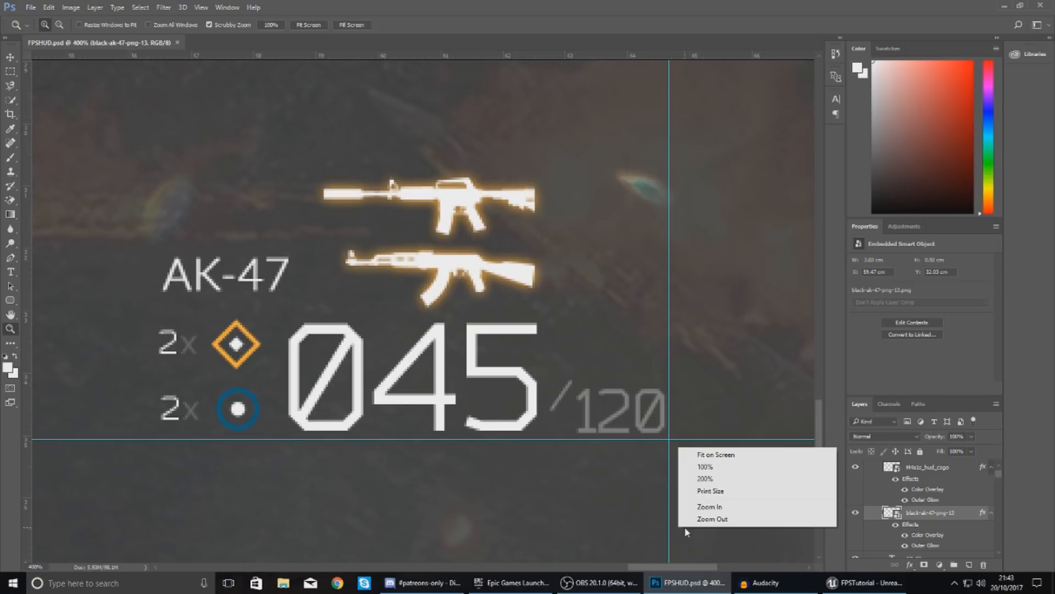
mouse_move(702, 468)
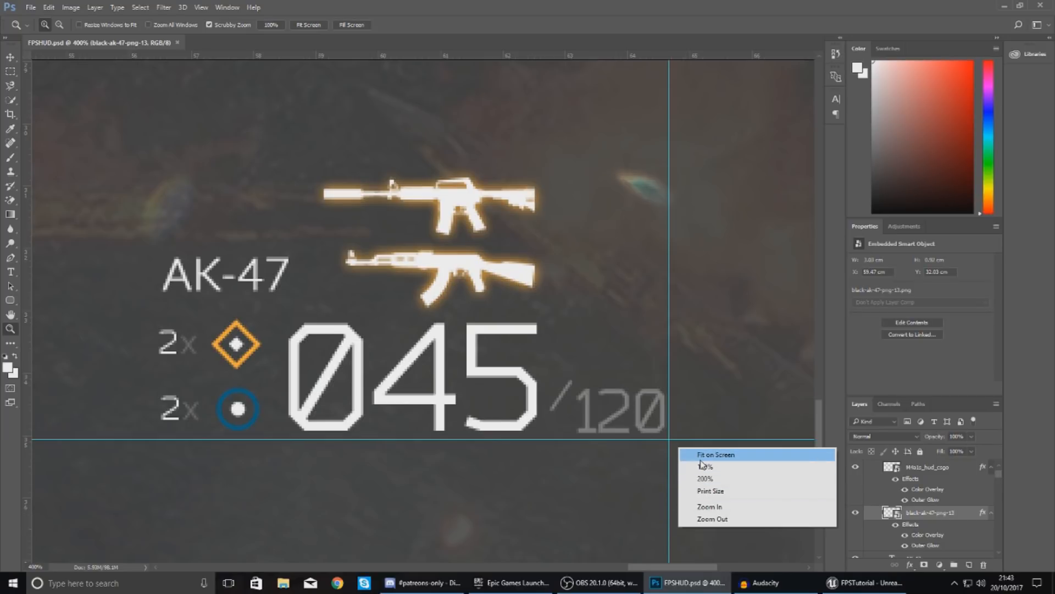
- Fit the full FPSHUD mockup on screen, then switch to the Unreal FPSTutorial project
click(714, 455)
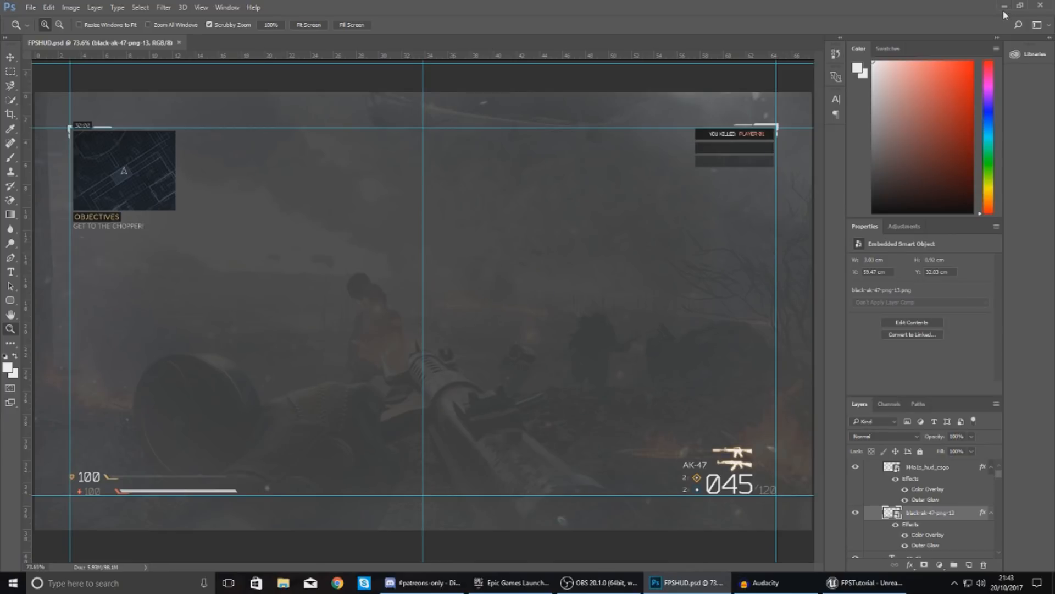
mouse_move(1006, 8)
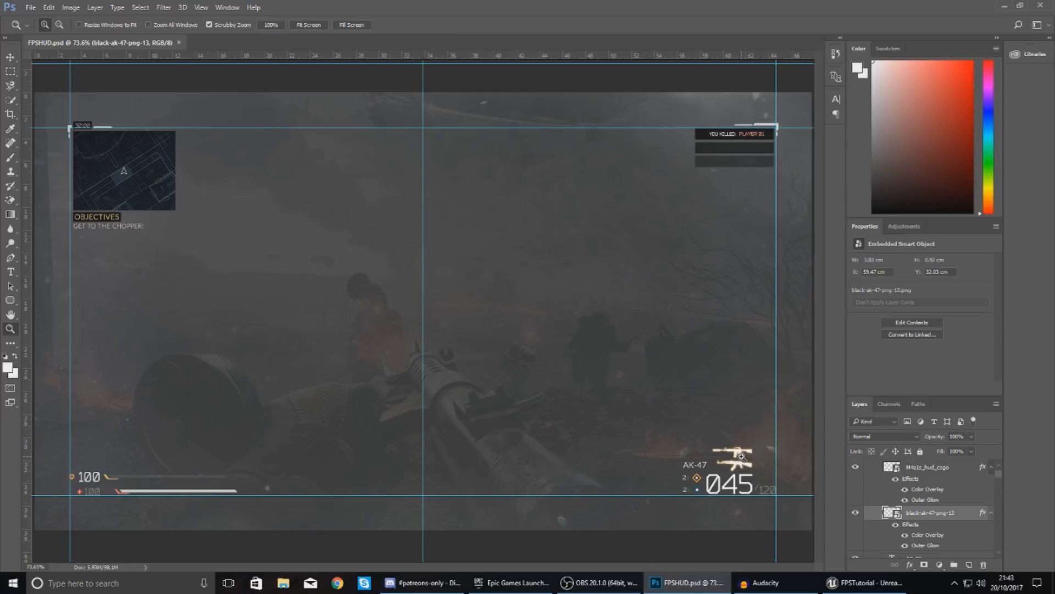
click(847, 583)
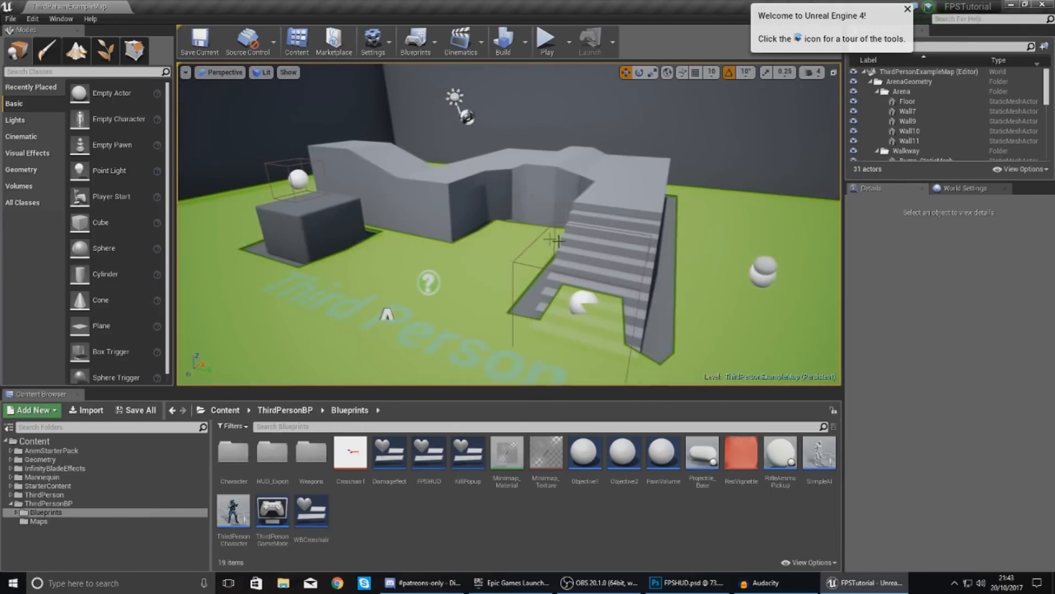
- Bring up Project Settings from the Edit menu
click(27, 18)
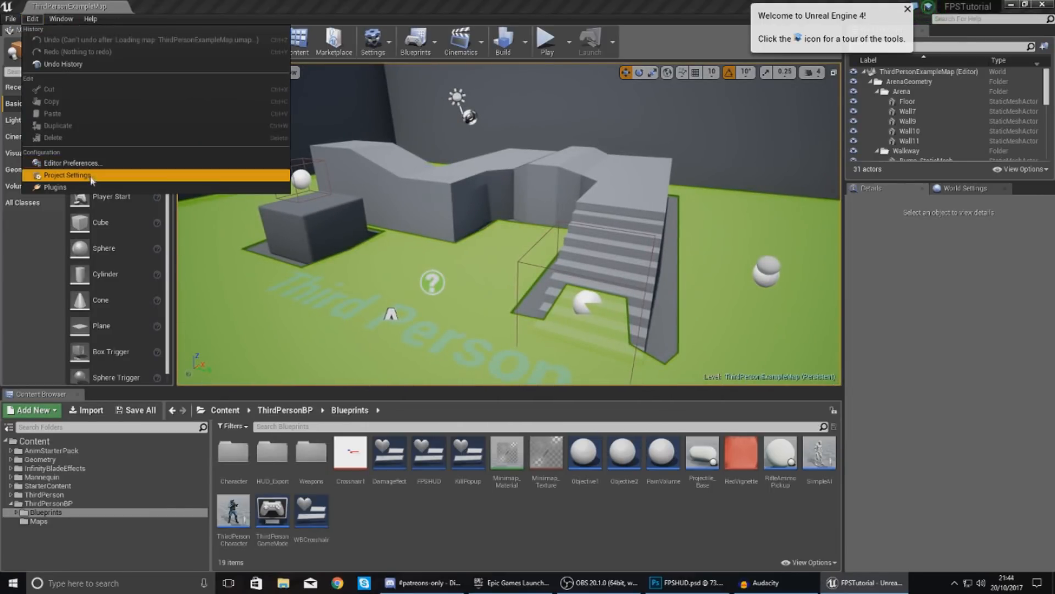
click(68, 176)
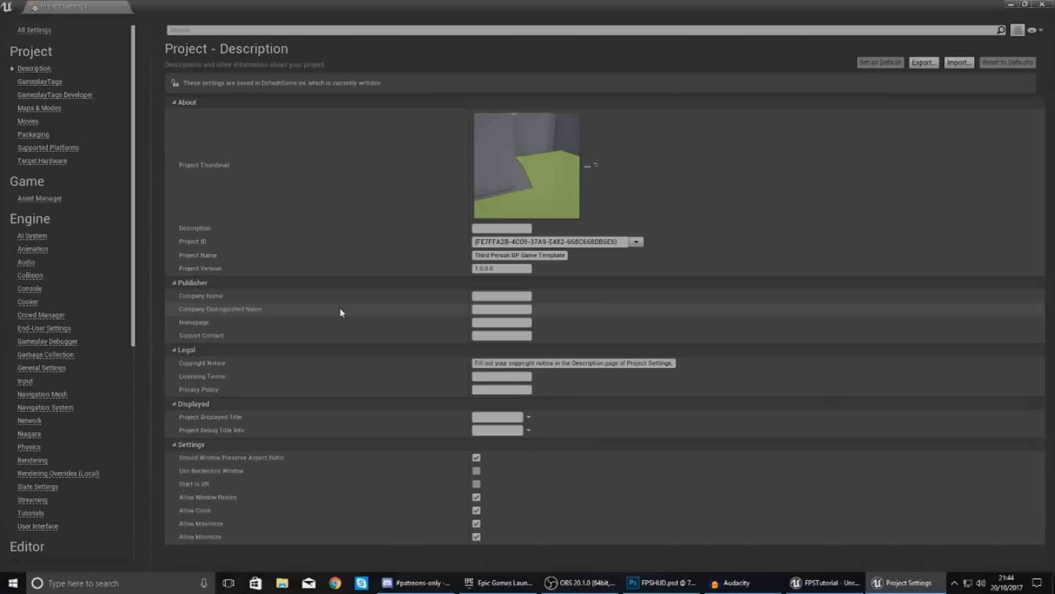
mouse_move(42, 361)
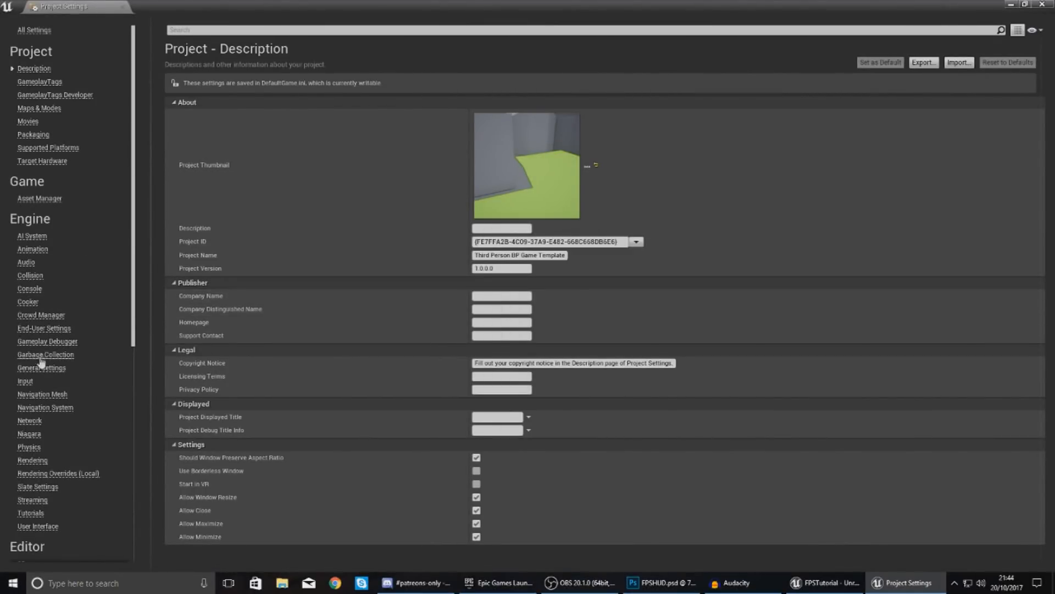
- Add two new entries under Engine > Input Action Mappings
click(20, 380)
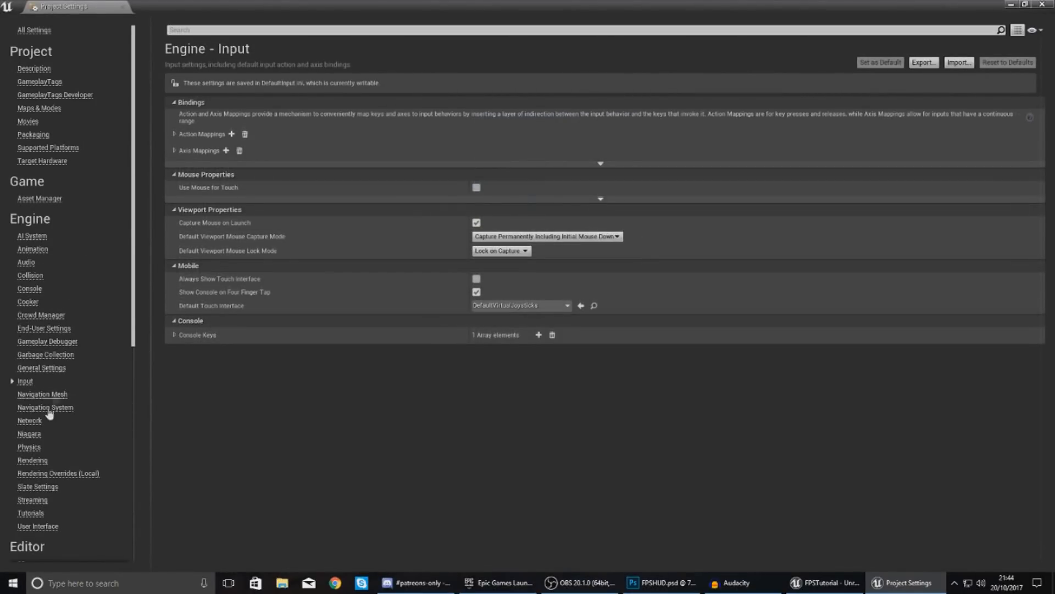
click(171, 133)
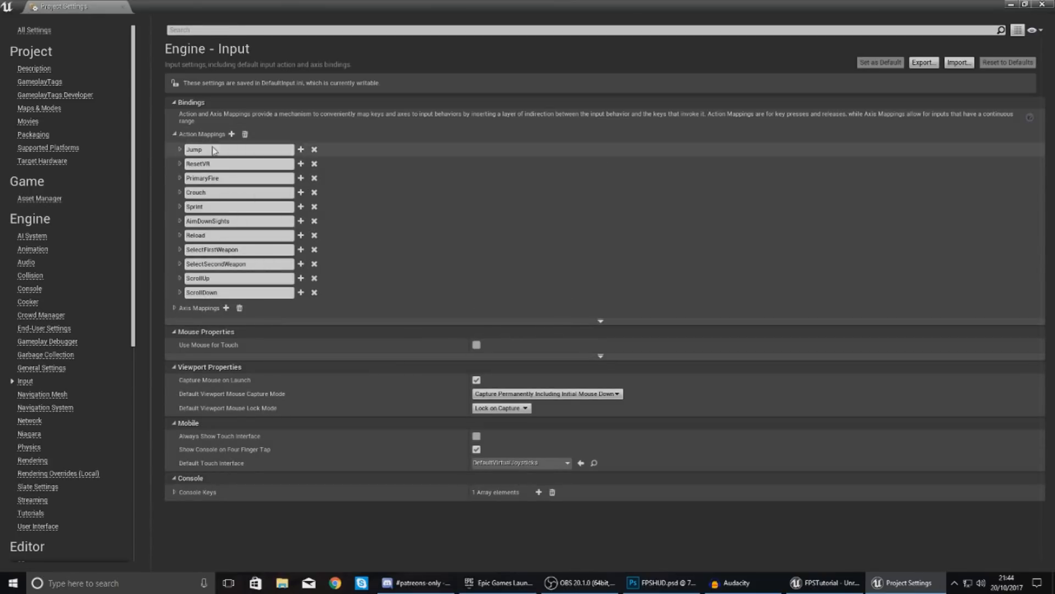
mouse_move(231, 134)
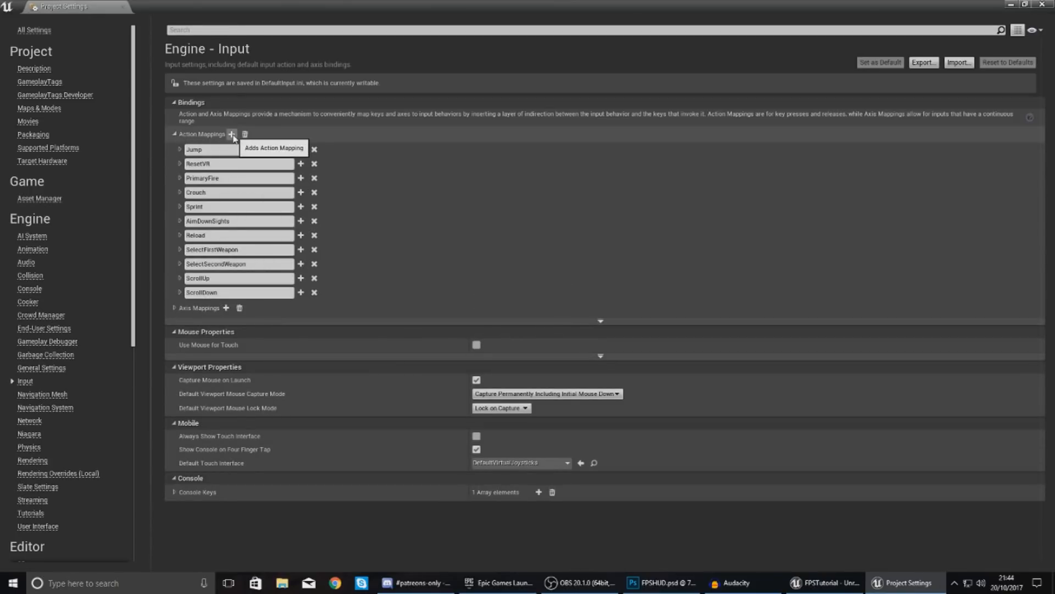
click(231, 133)
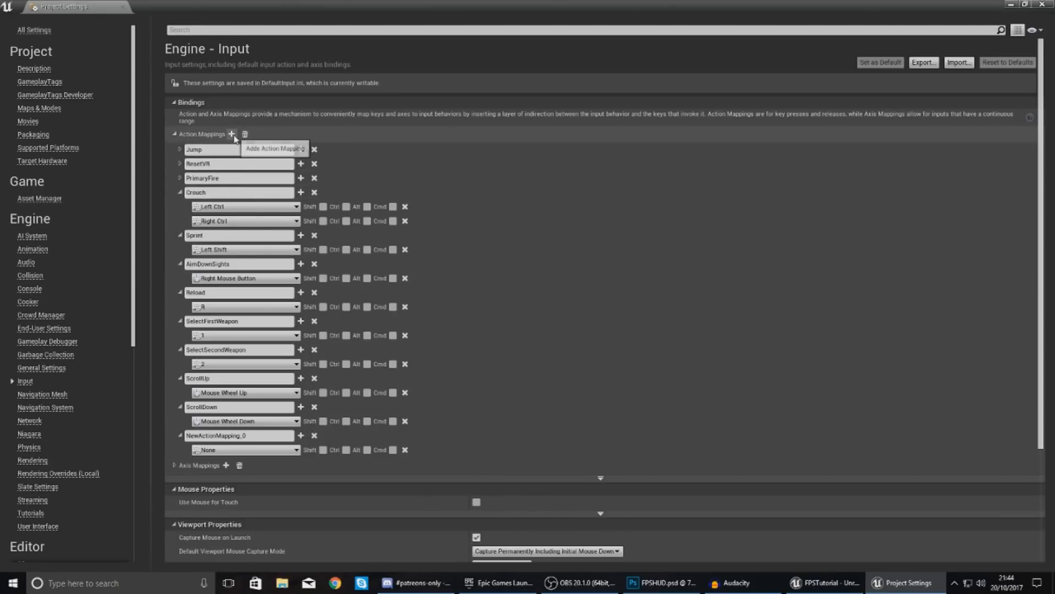
click(231, 133)
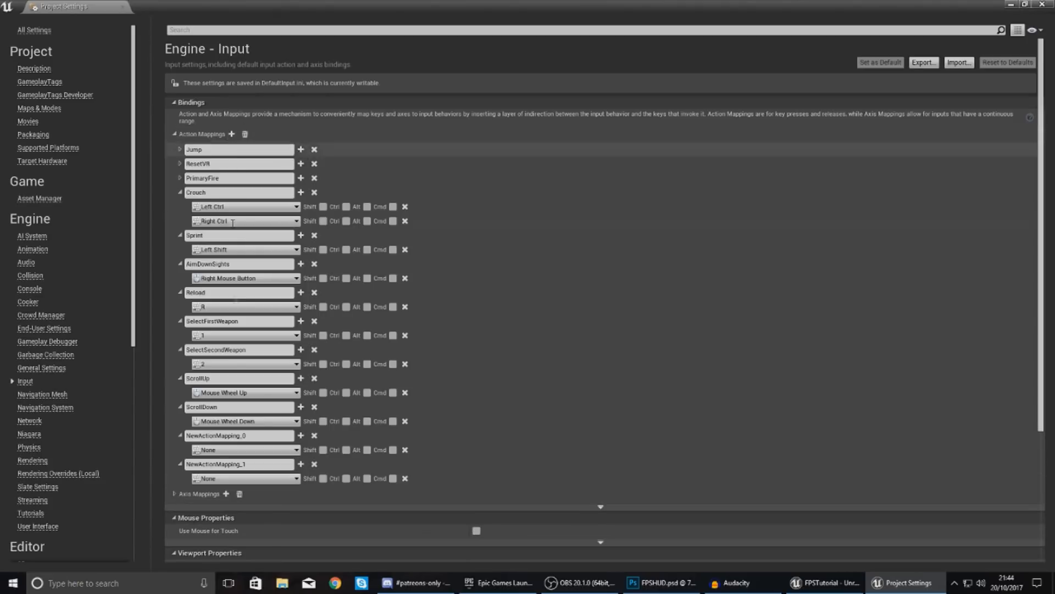
- Name the mappings SelectPrimary and SelectSecondary and bind them to keys 1 and 2
double_click(227, 435)
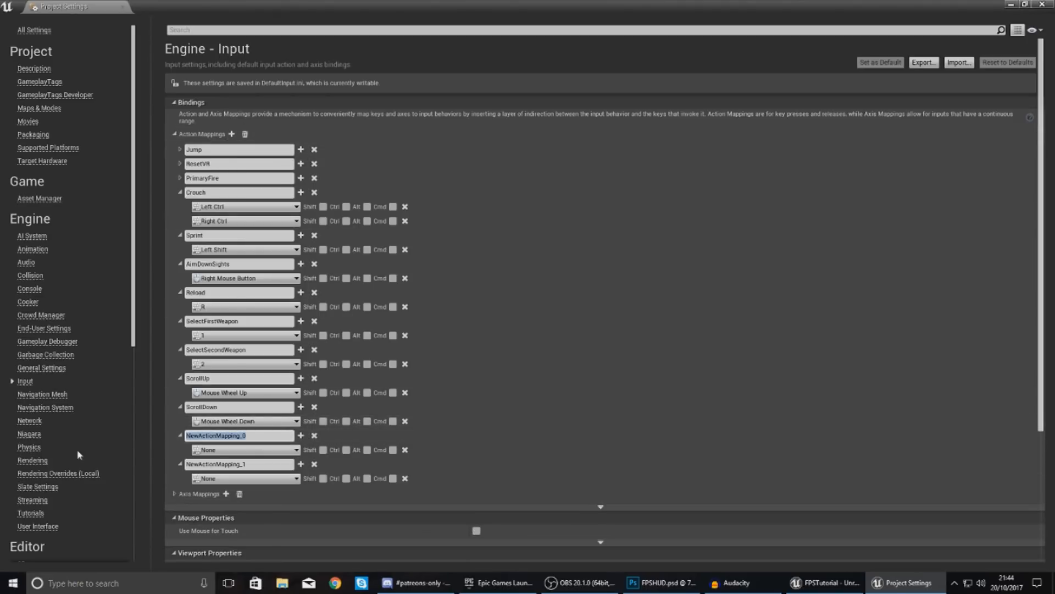
text(SelectPrimary)
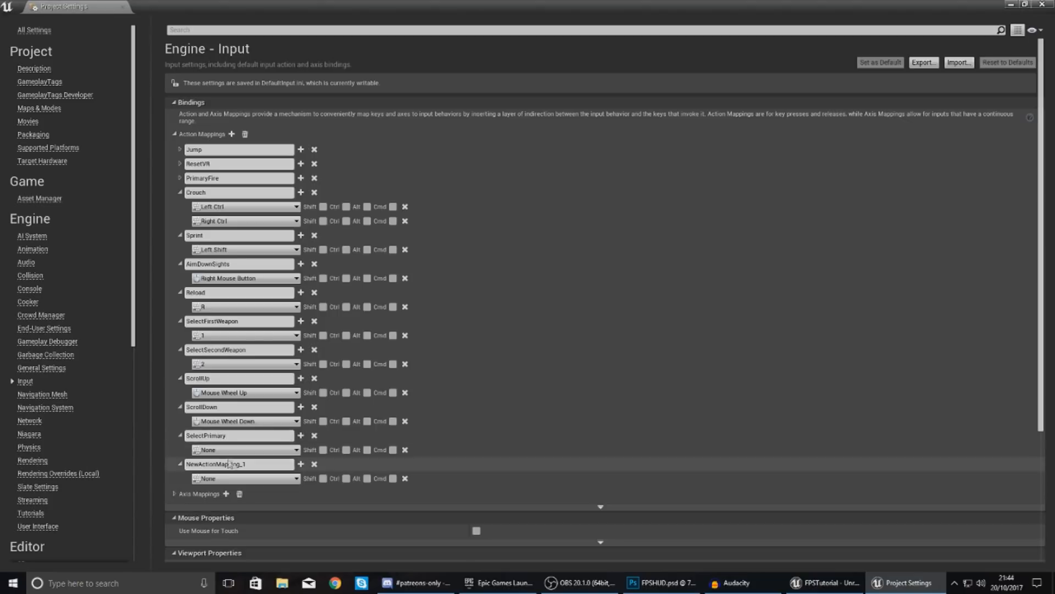
text(SelectSecondary)
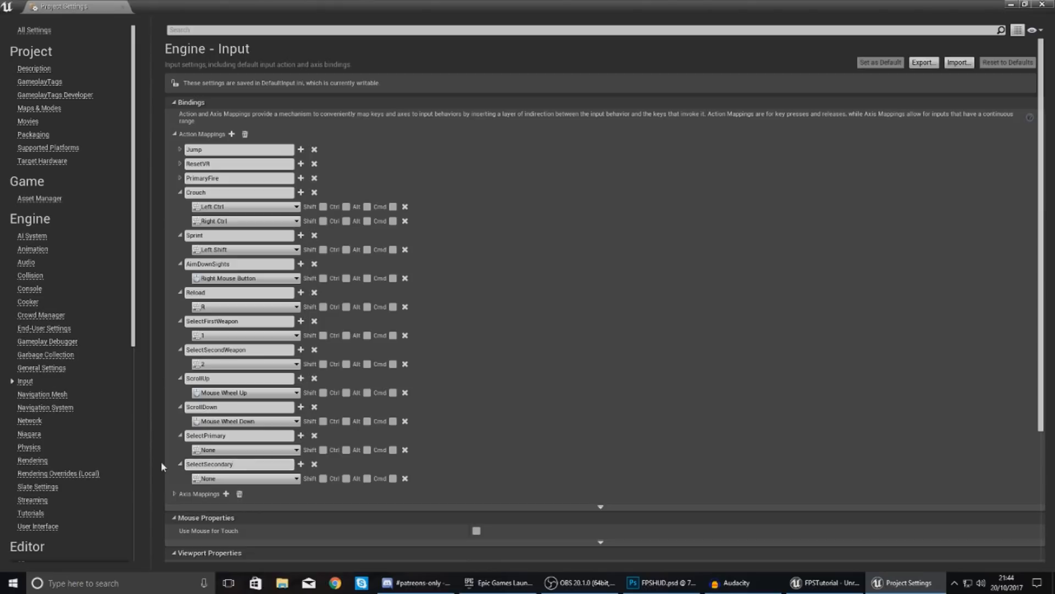
click(245, 449)
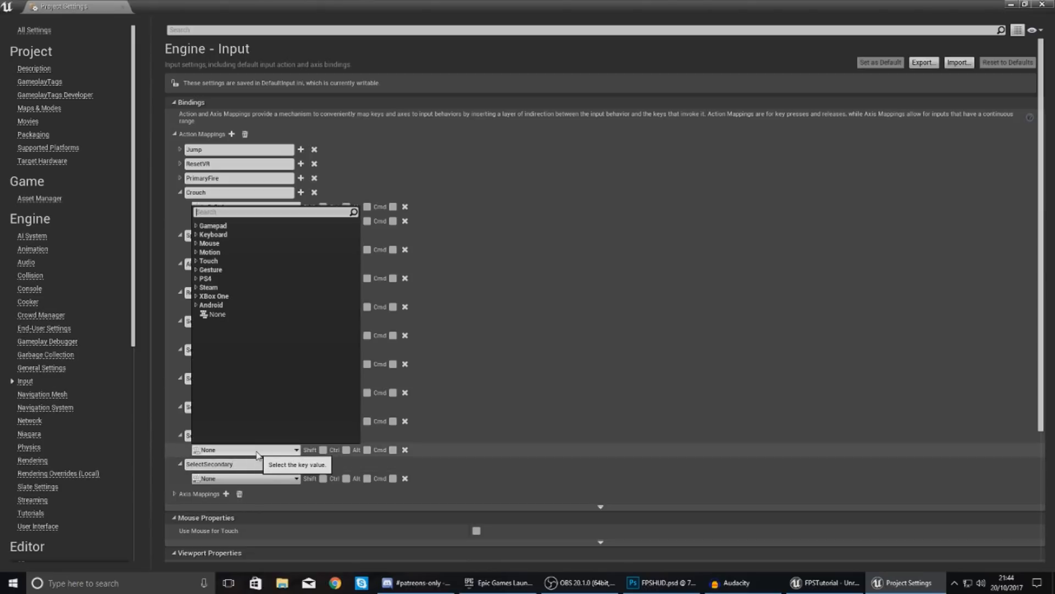
mouse_move(224, 457)
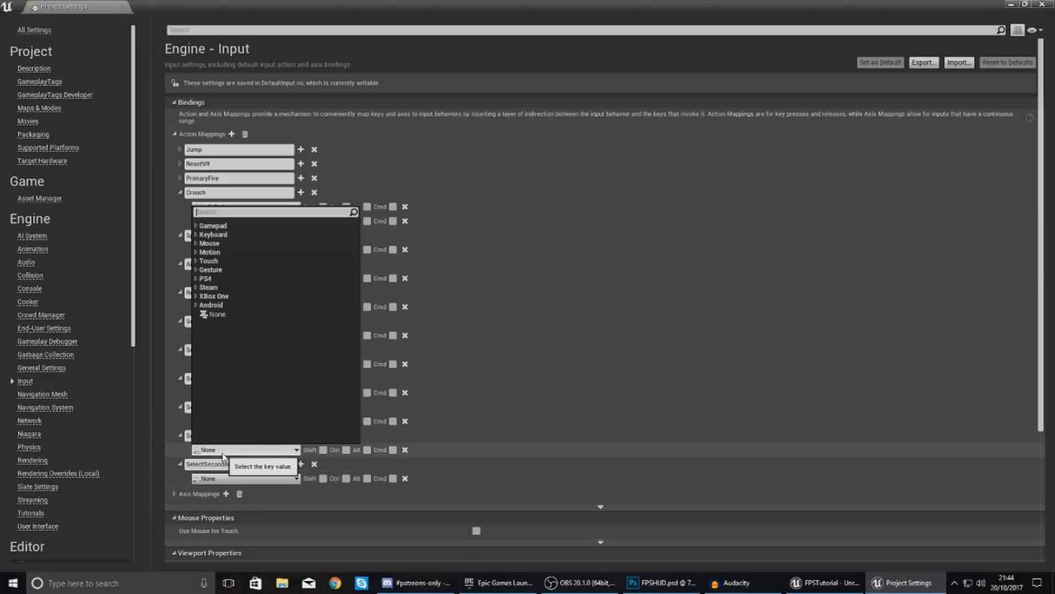
click(213, 234)
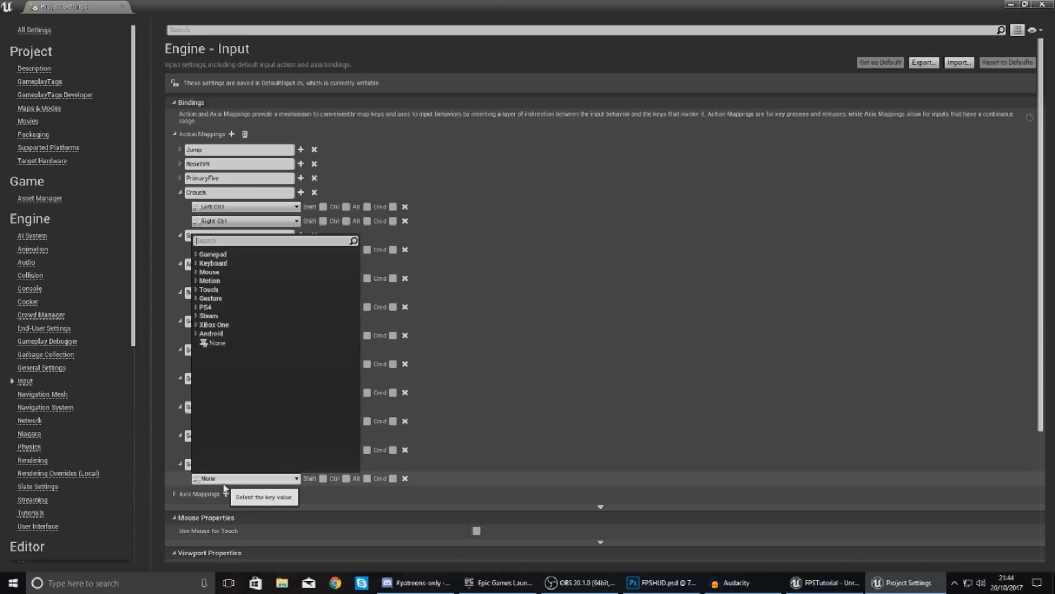
click(213, 263)
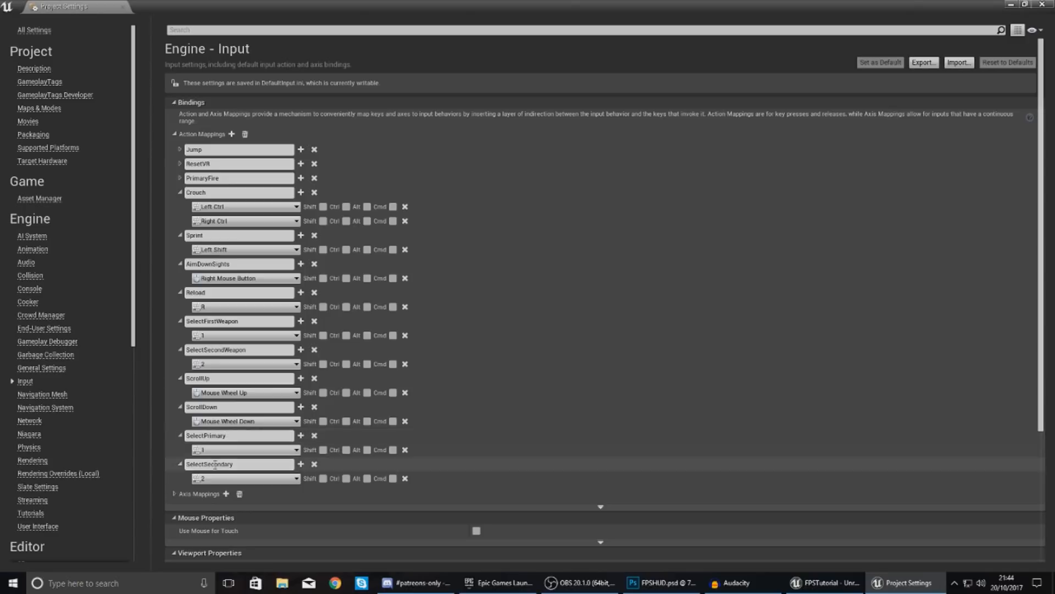
mouse_move(211, 483)
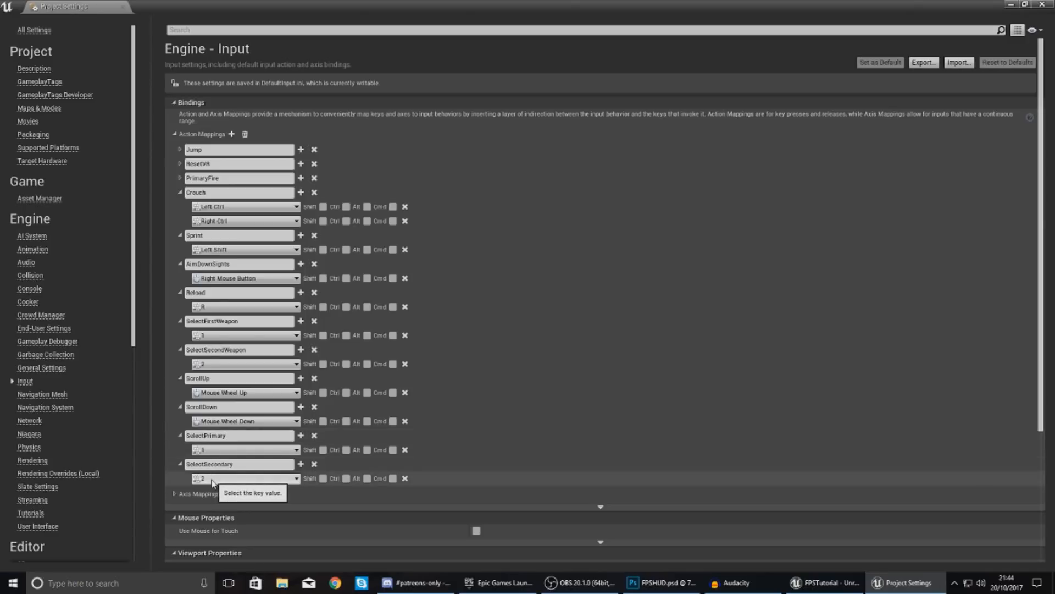
mouse_move(905, 45)
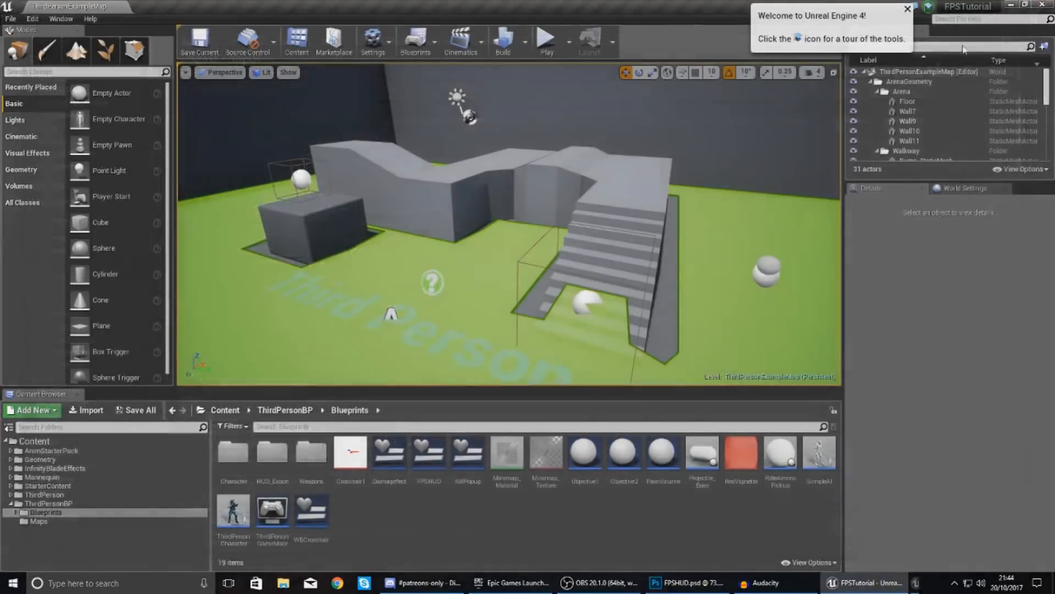
- Open the ThirdPersonCharacter blueprint and zoom out to see the whole event graph
click(232, 514)
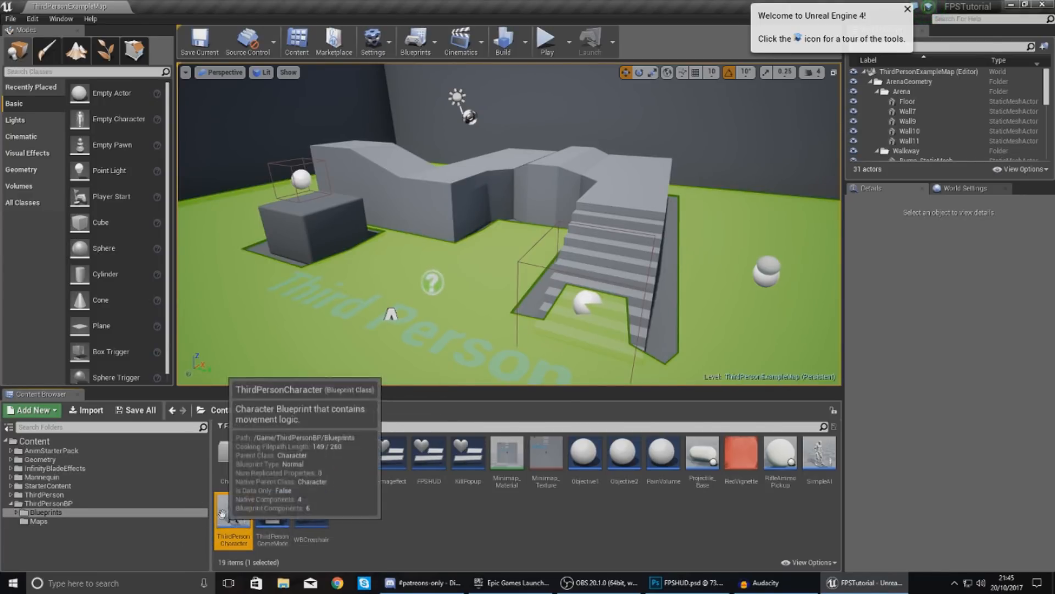
double_click(233, 520)
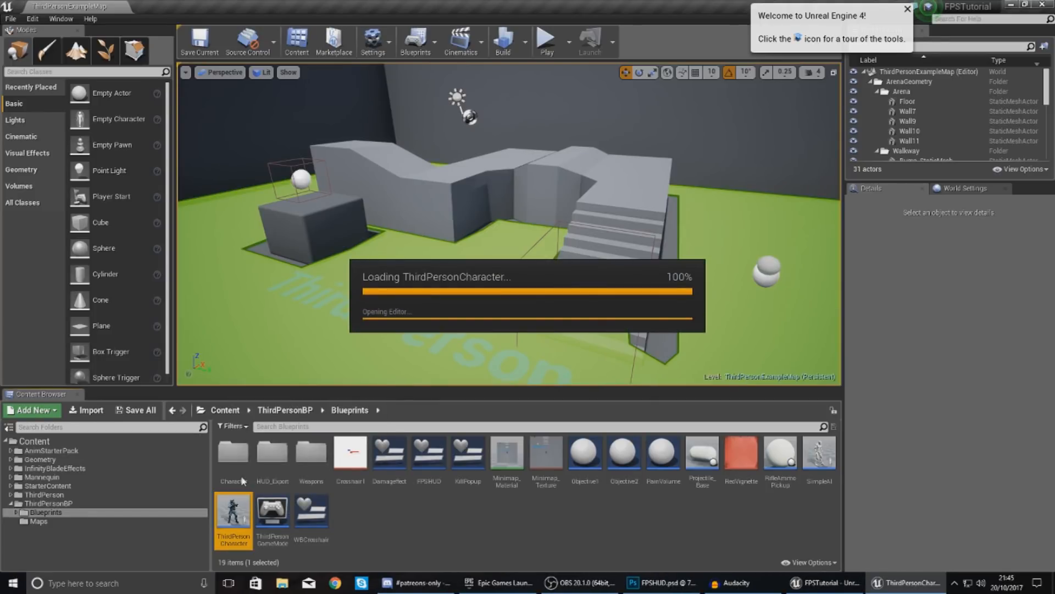
double_click(233, 513)
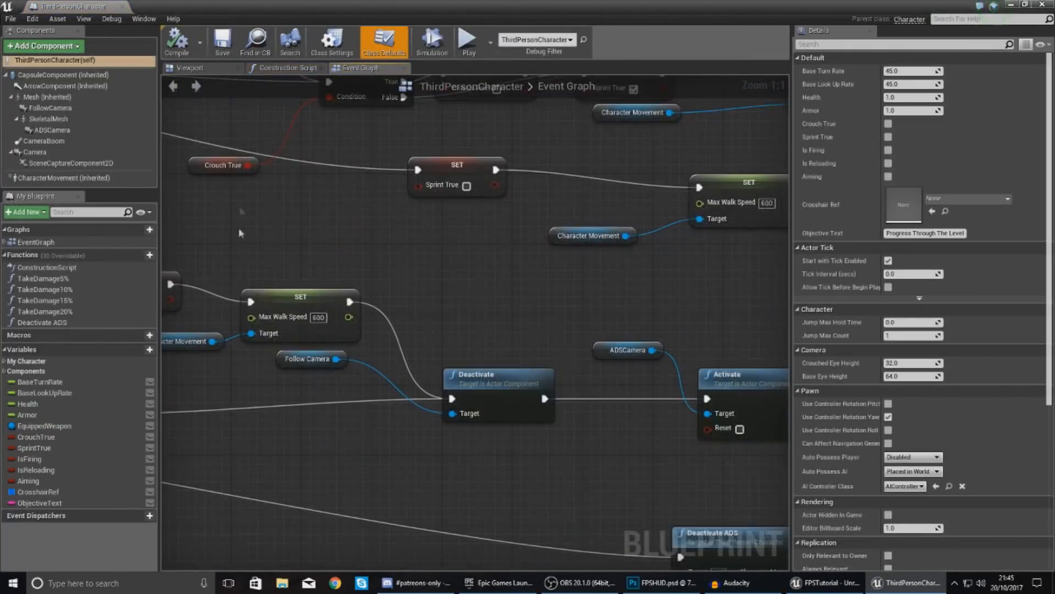
scroll(down, 3)
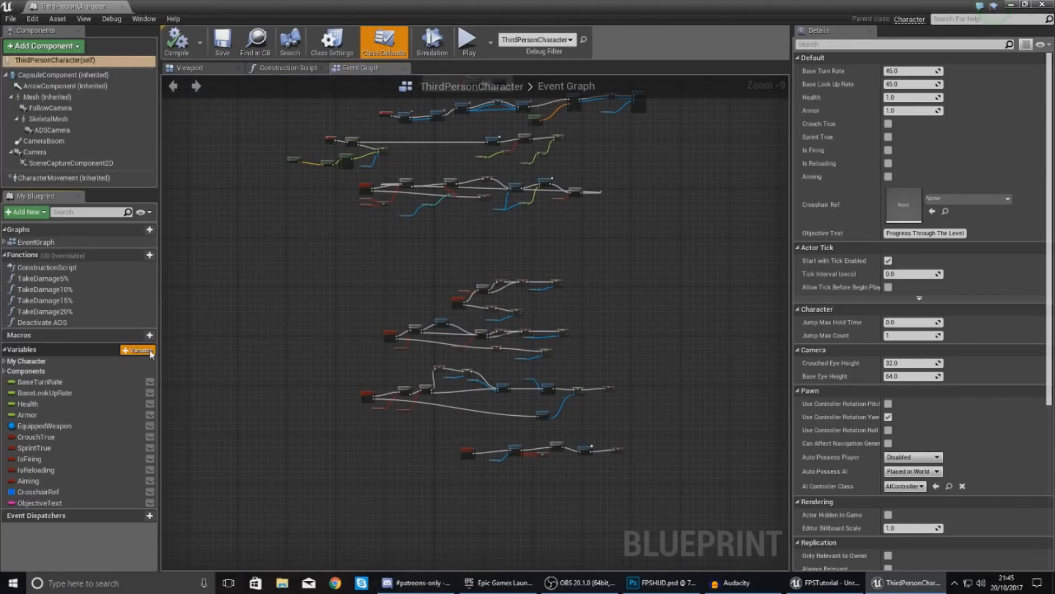
- Add a WeaponSelected variable of type Integer and compile the character blueprint
click(136, 349)
text(WeaponSelected)
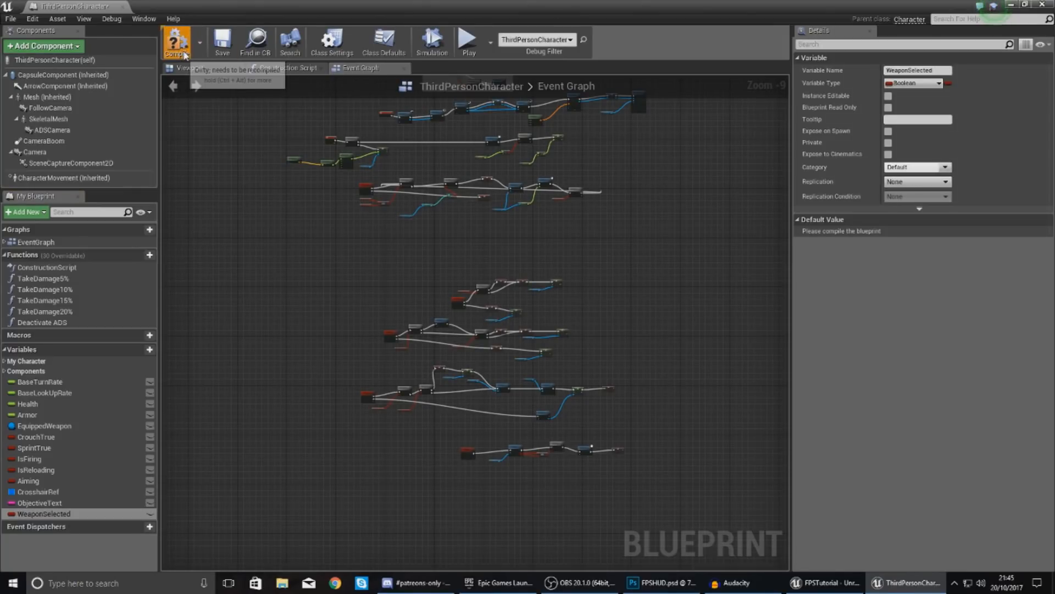
click(175, 42)
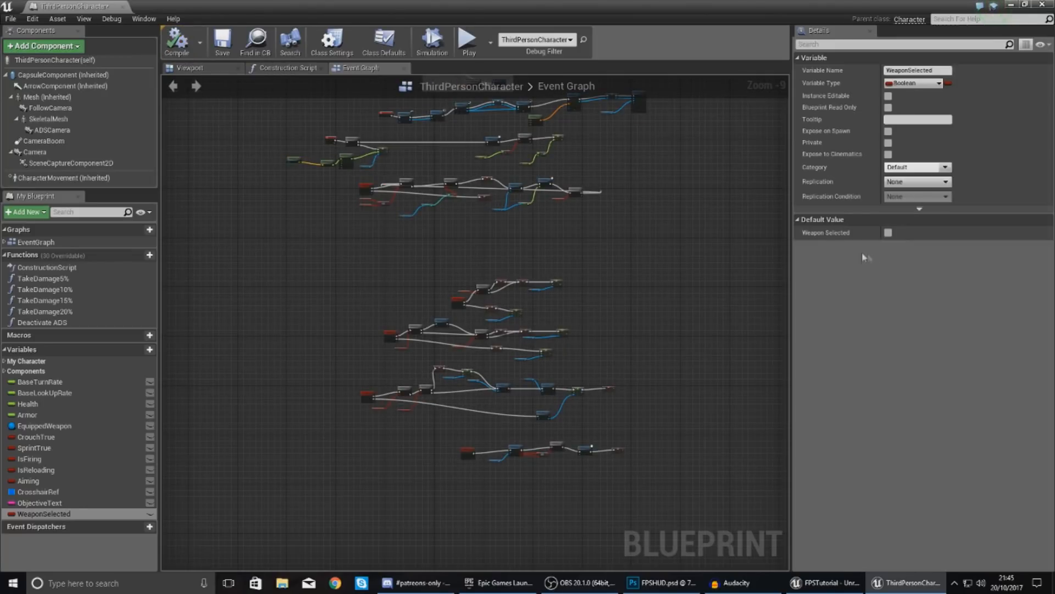
click(912, 82)
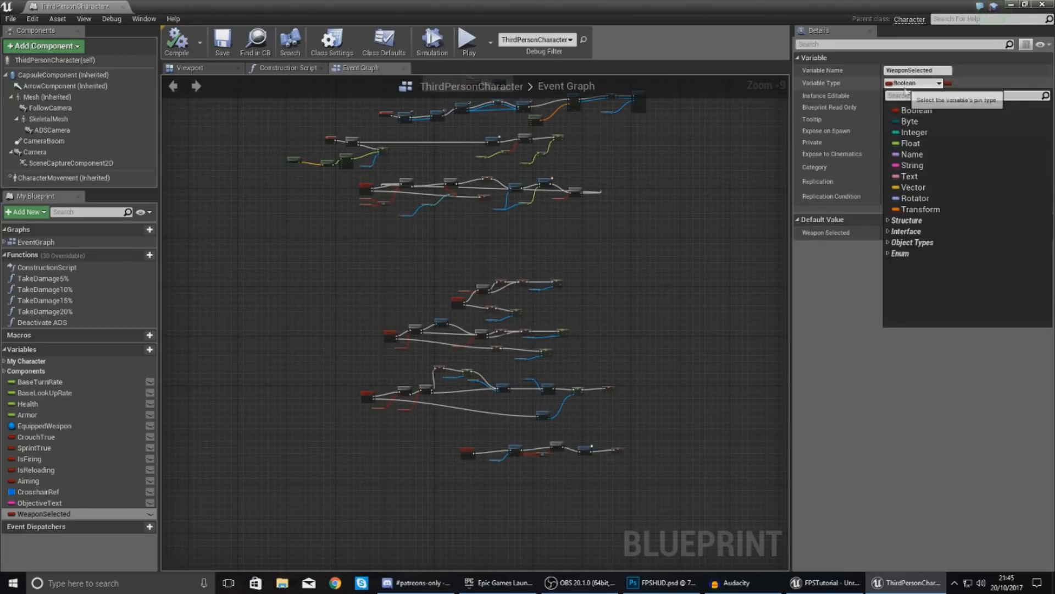
click(913, 132)
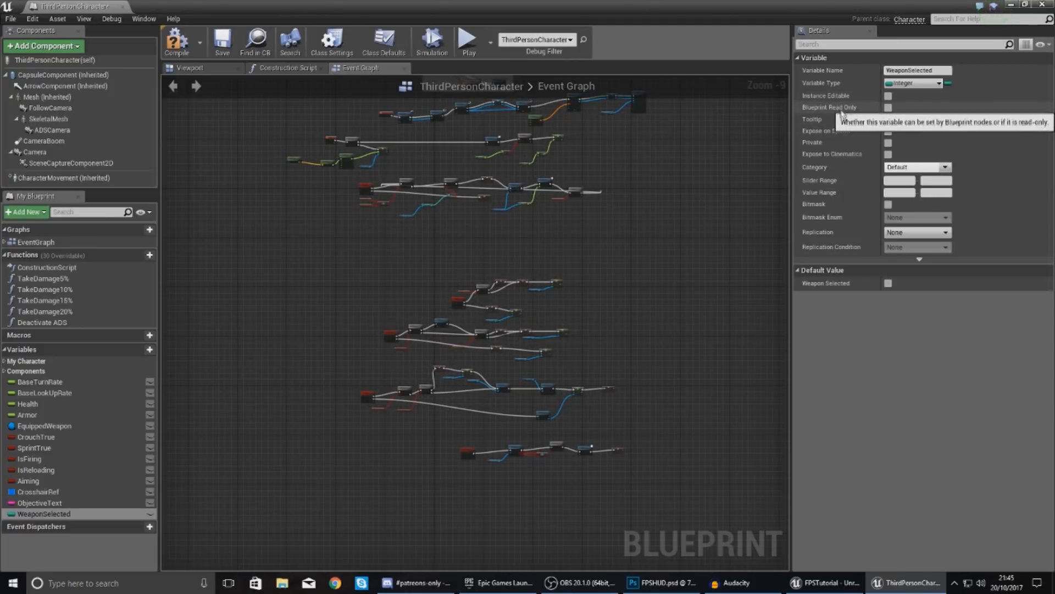
mouse_move(707, 314)
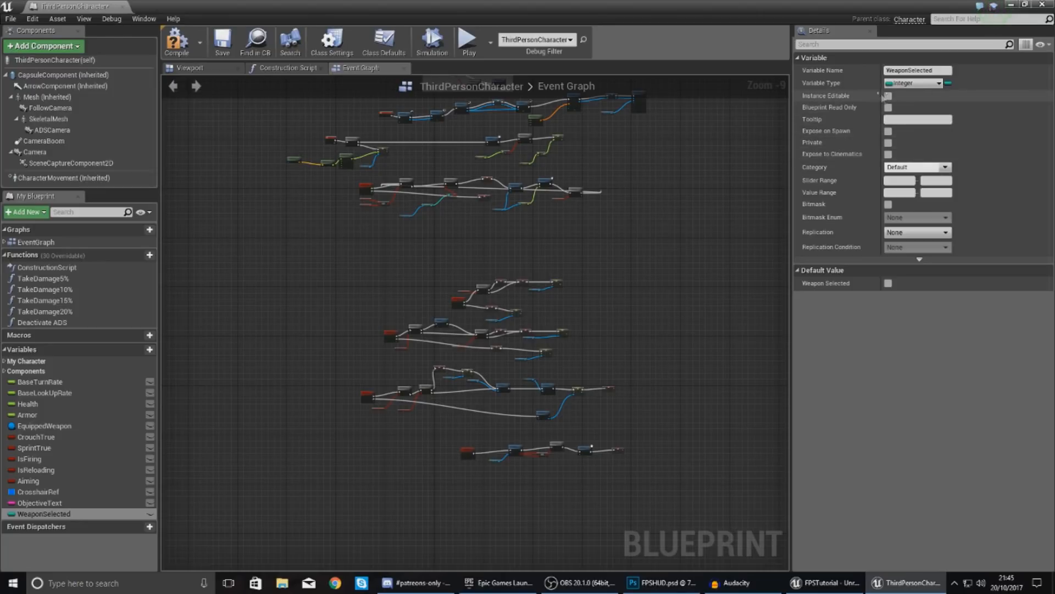
click(941, 84)
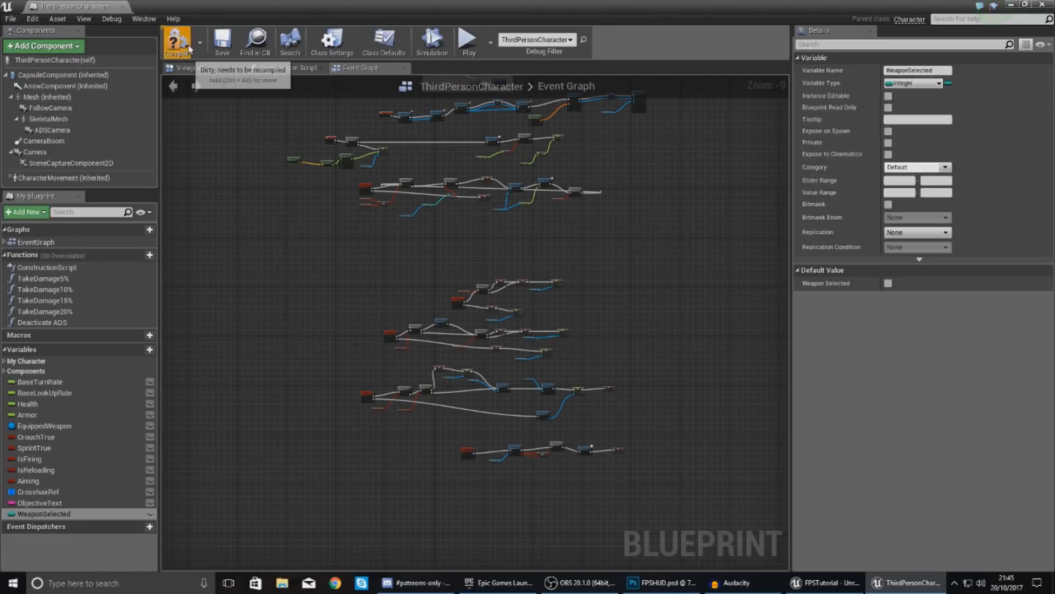
click(176, 41)
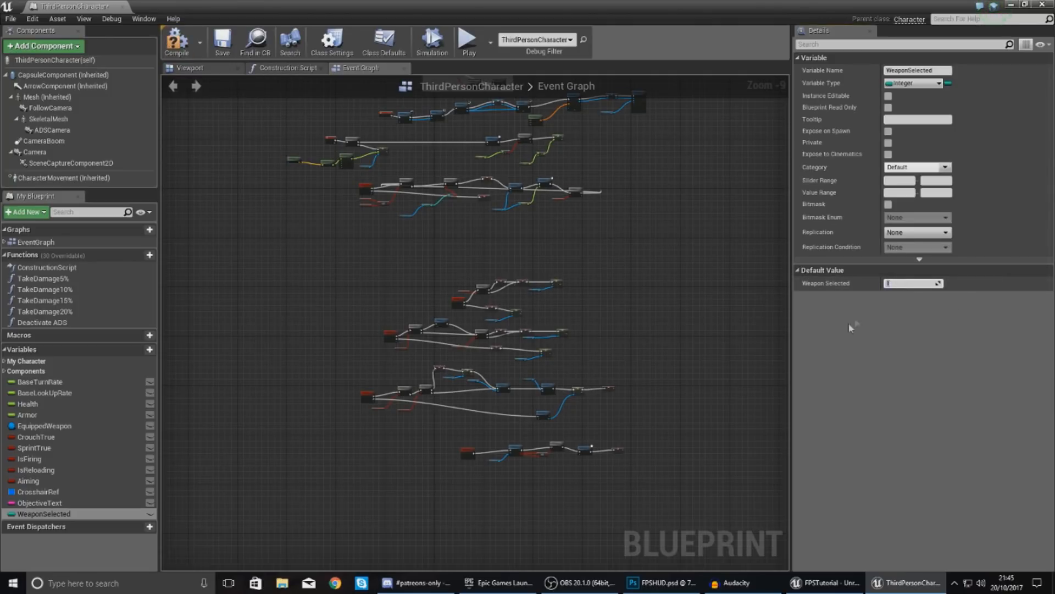
mouse_move(733, 392)
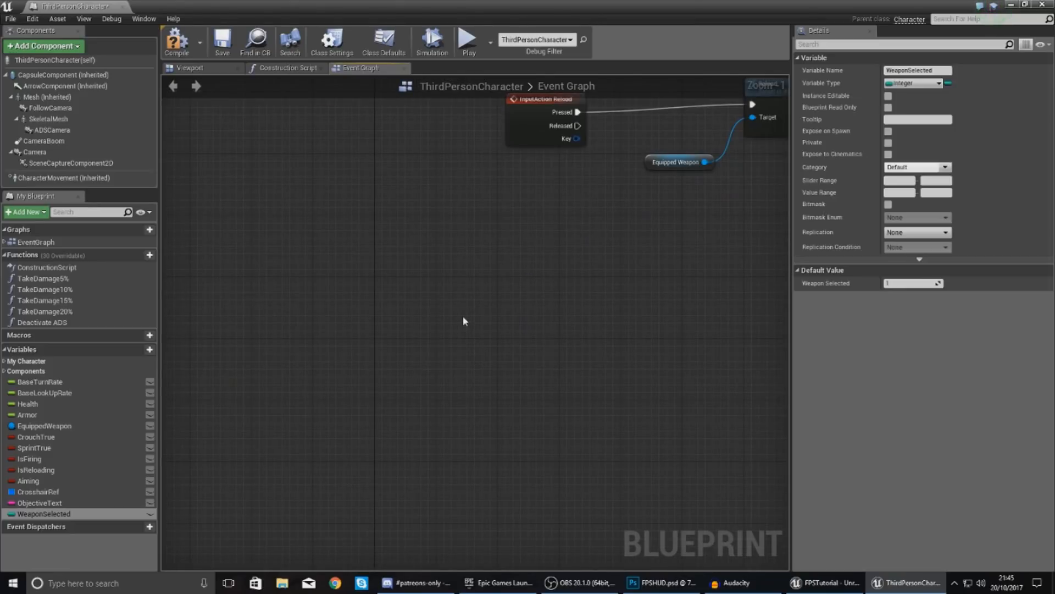
- Wire InputAction SelectPrimary/SelectSecondary to Set Weapon Selected 1 and 2, then compile
right_click(463, 321)
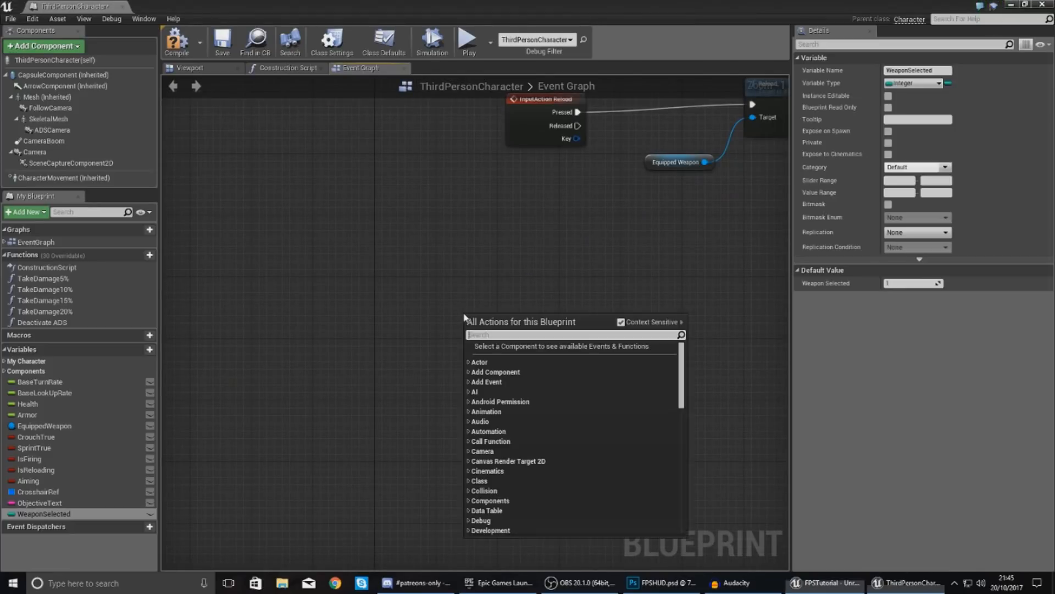
mouse_move(150, 481)
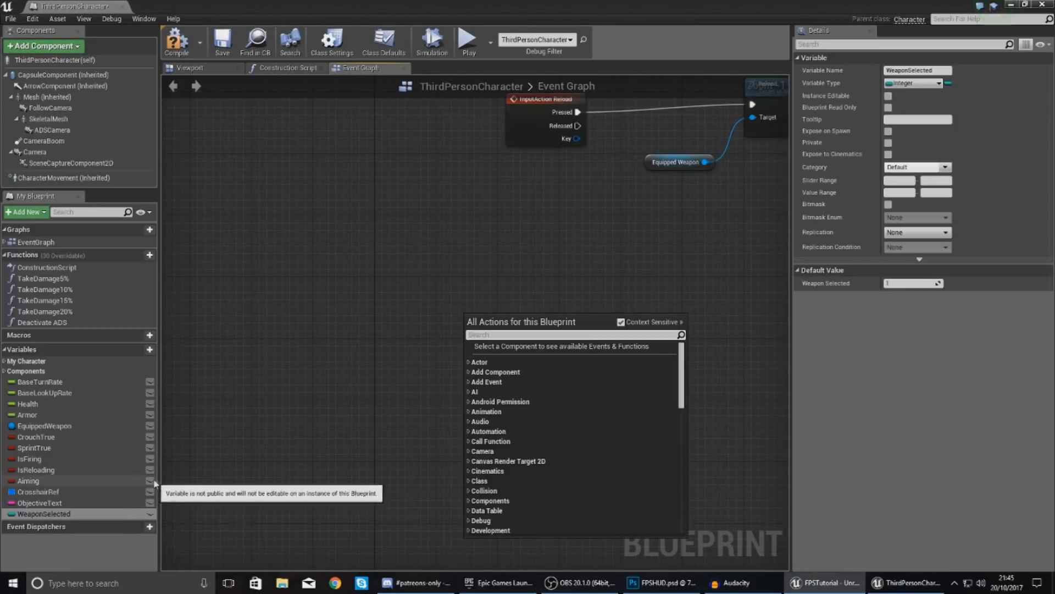
mouse_move(244, 425)
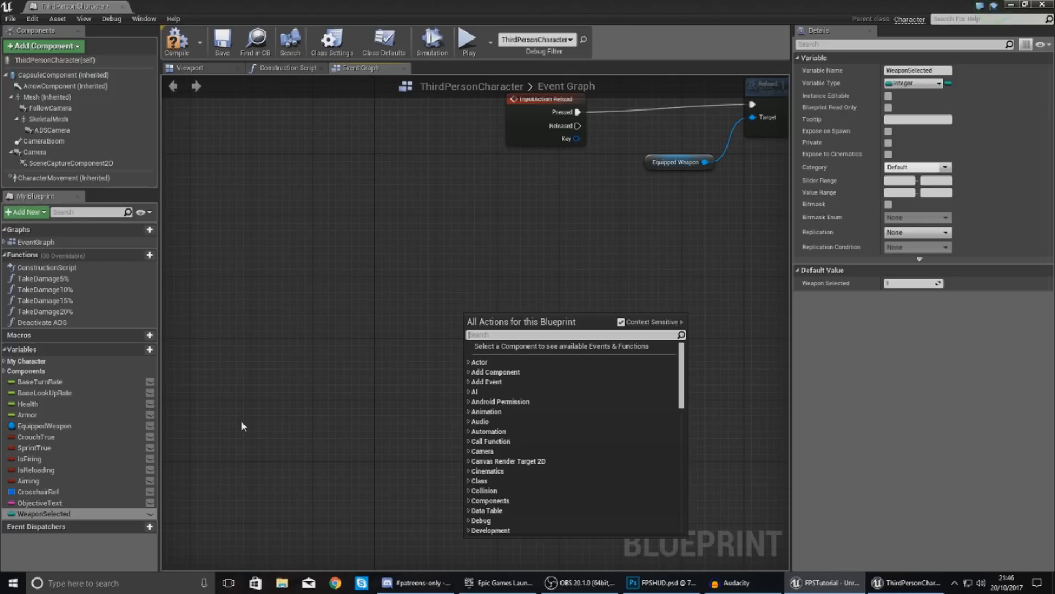
mouse_move(238, 493)
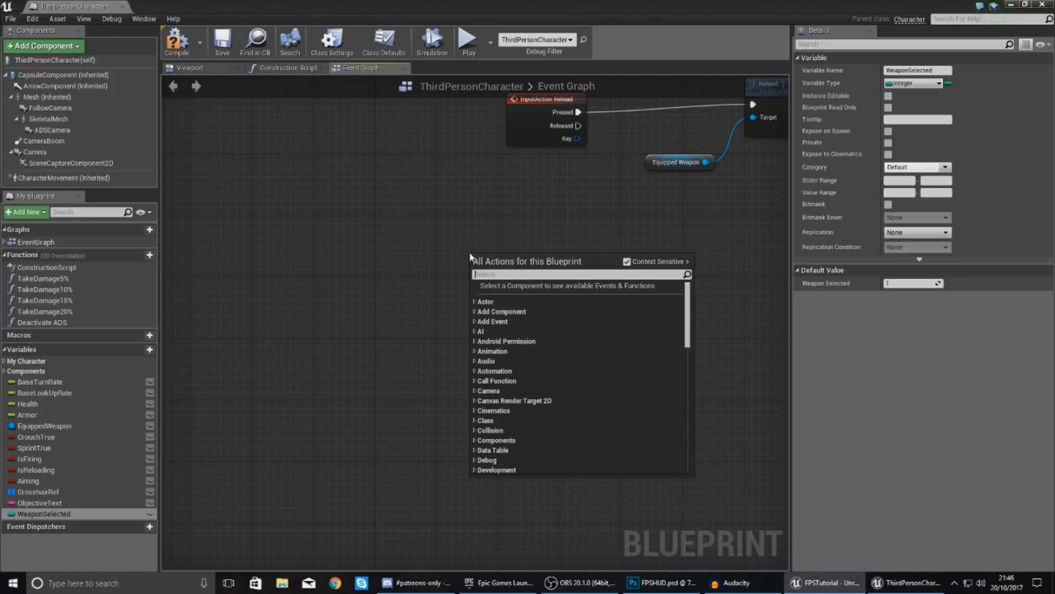
text(sele)
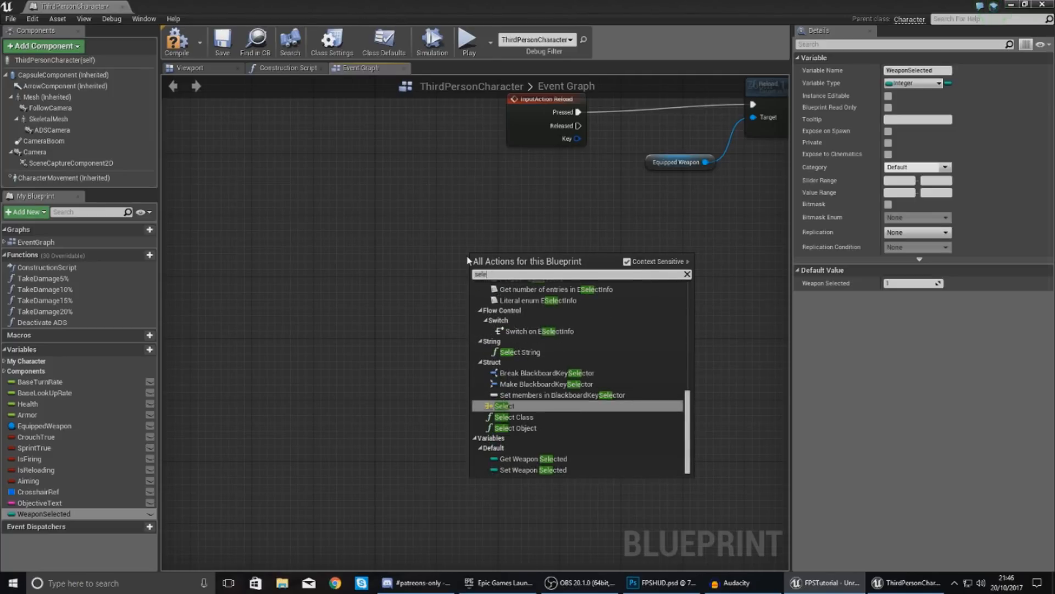
click(503, 404)
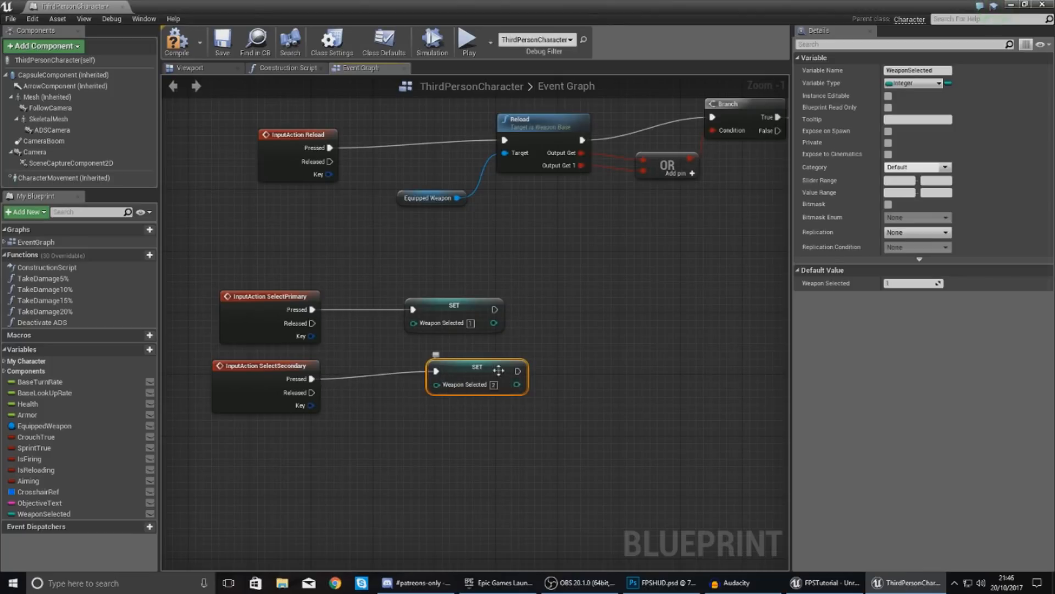
drag(476, 370, 454, 383)
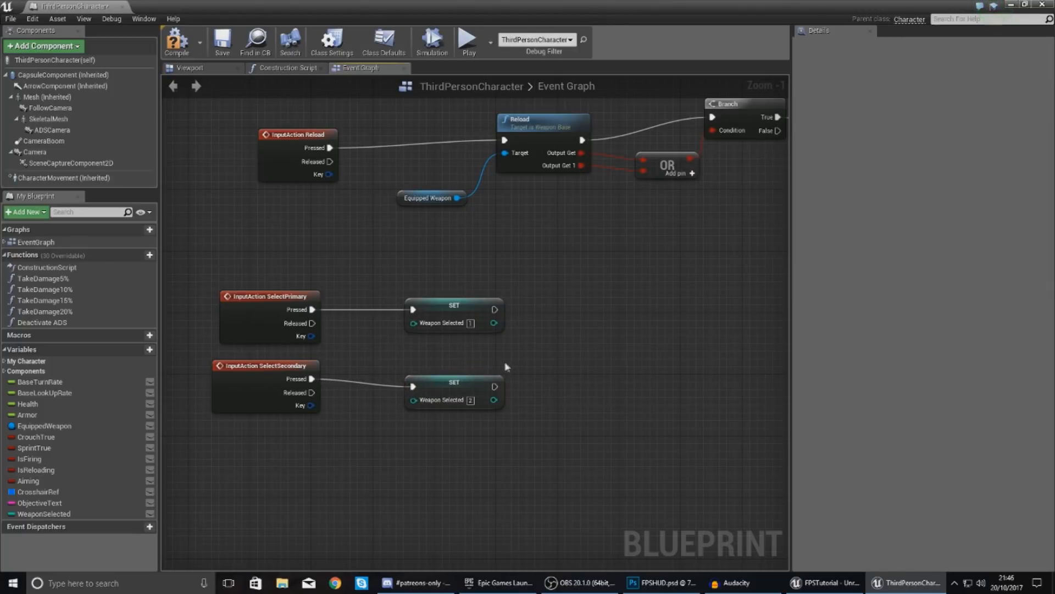
drag(494, 386, 649, 403)
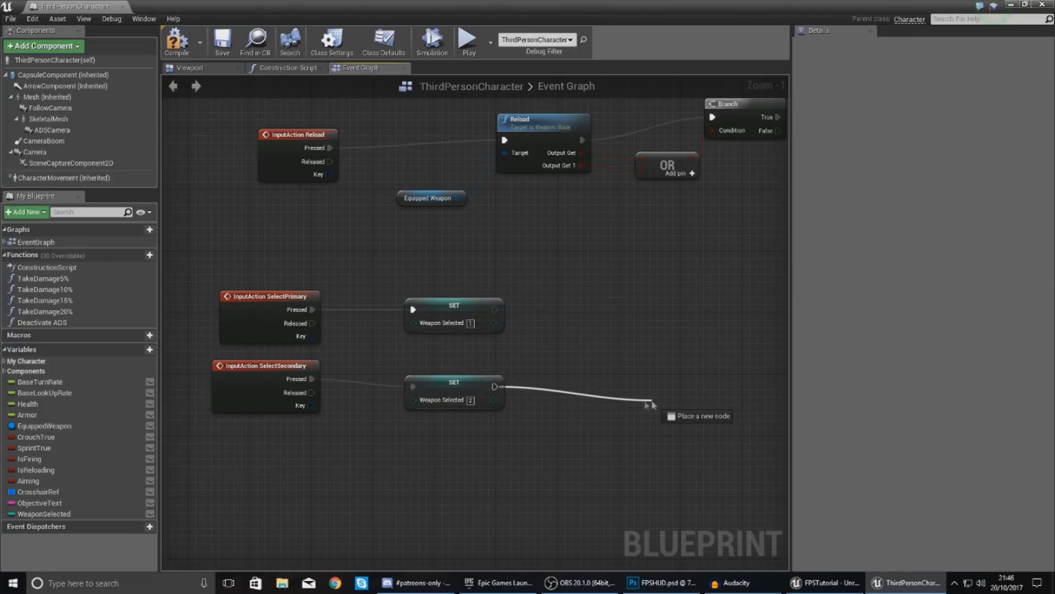
click(651, 404)
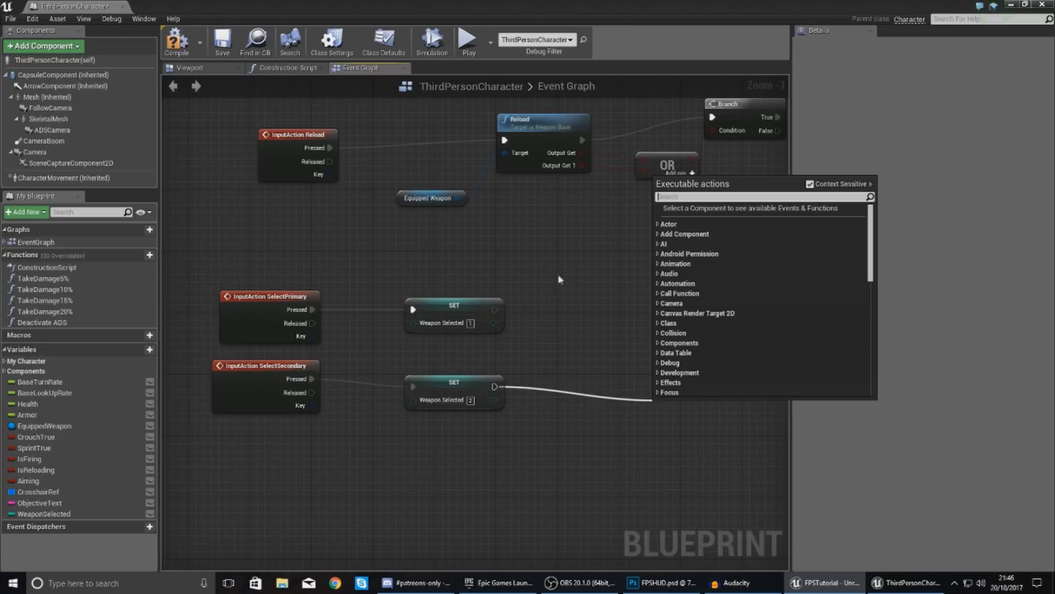
mouse_move(552, 268)
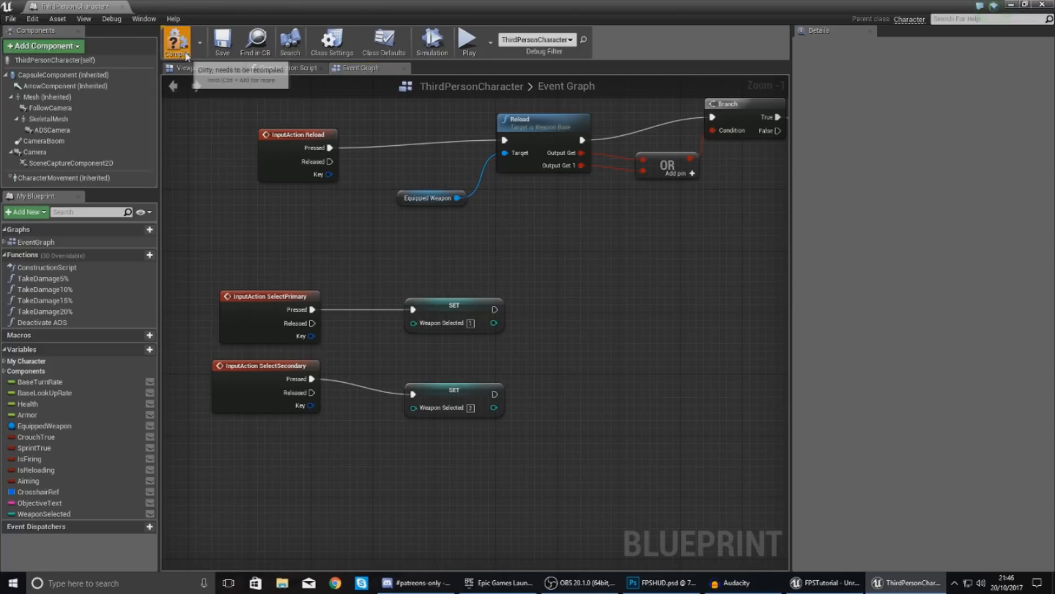
click(177, 40)
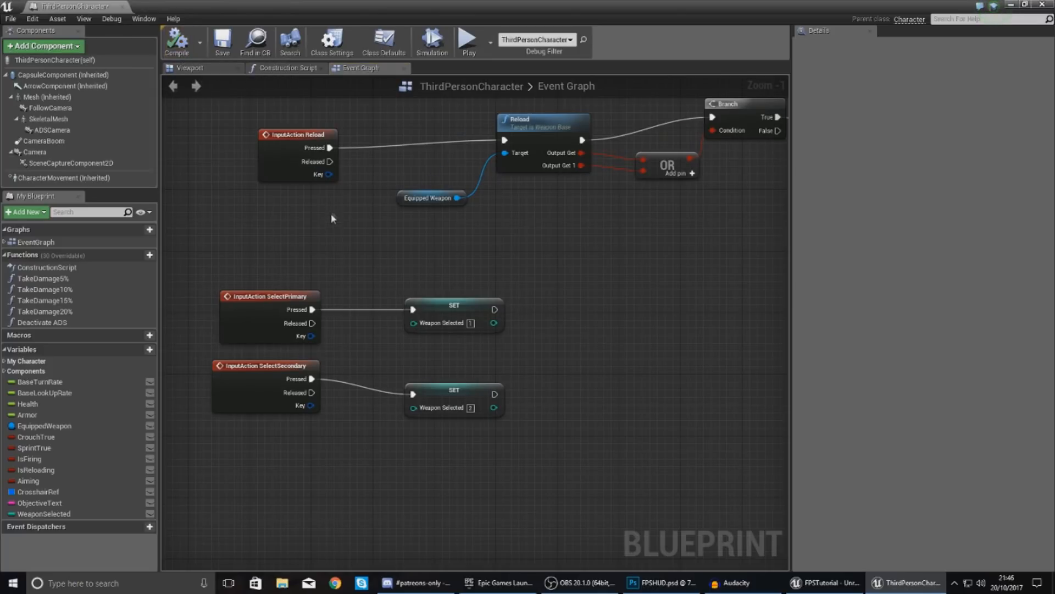
- Open the FPSHUD widget from the Content Browser, then view the mockup in Photoshop
click(39, 514)
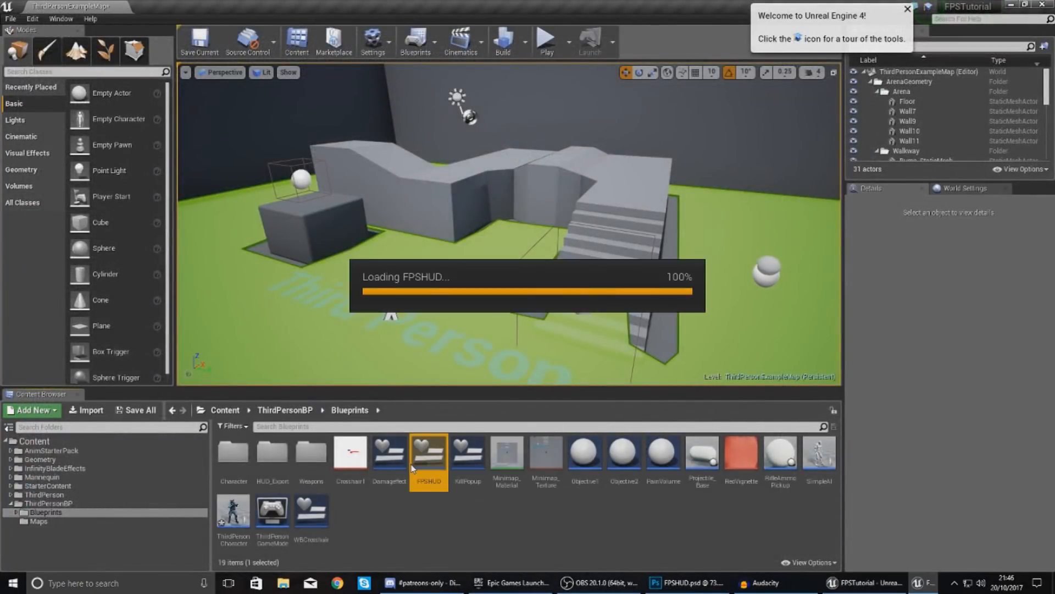
double_click(428, 457)
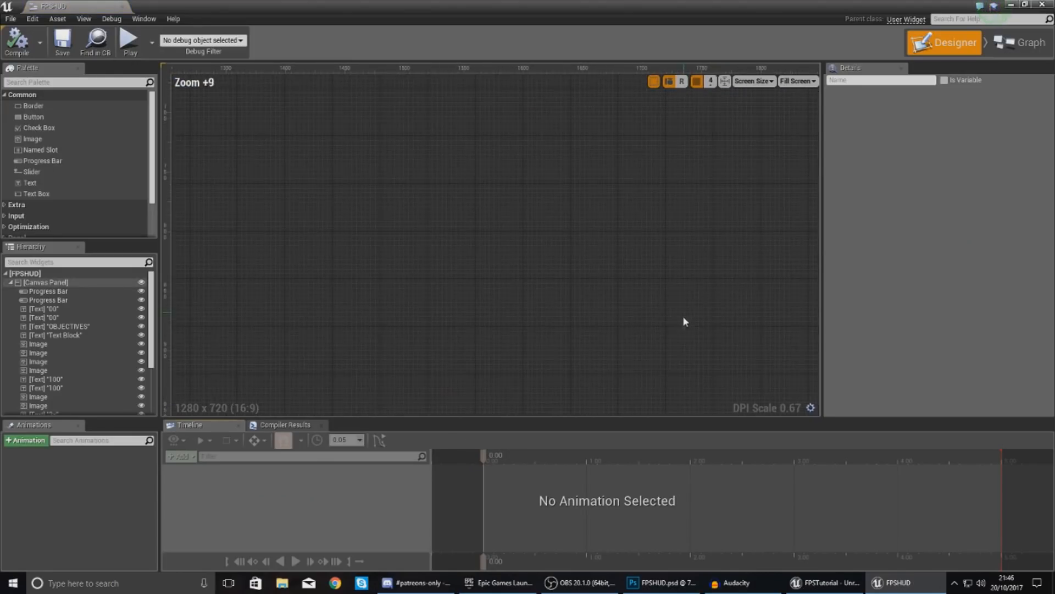
click(646, 583)
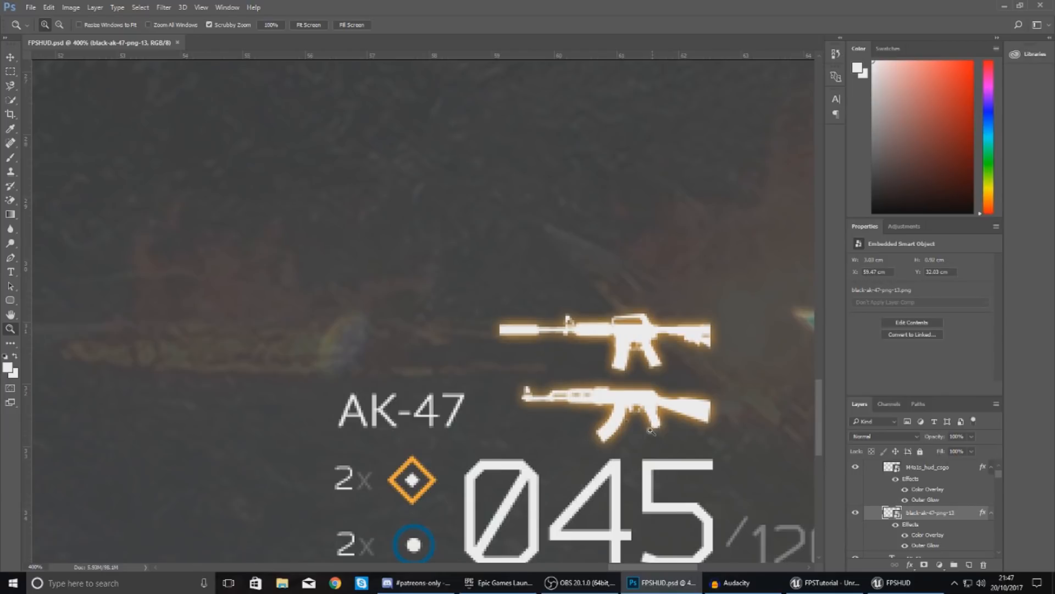
mouse_move(351, 431)
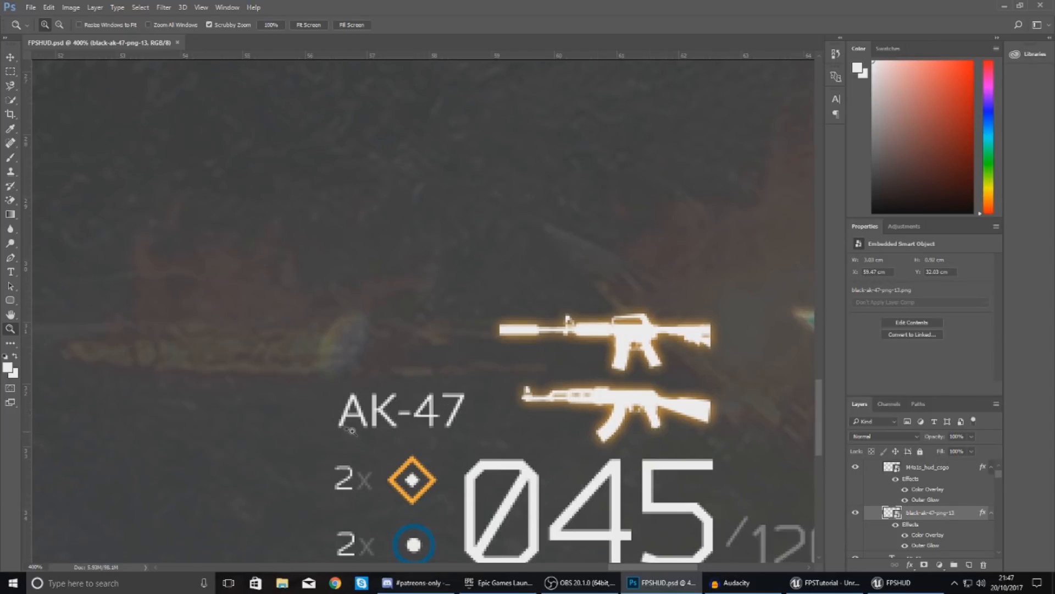
mouse_move(659, 379)
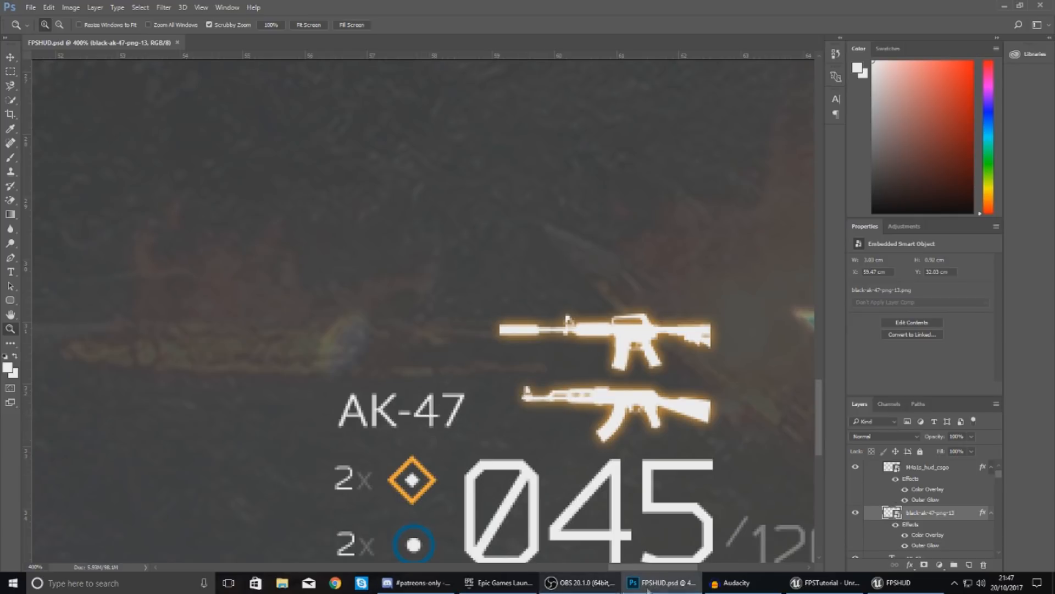
- Create a Get Text 7 binding that casts to ThirdPersonCharacter and reads Weapon Selected
click(897, 582)
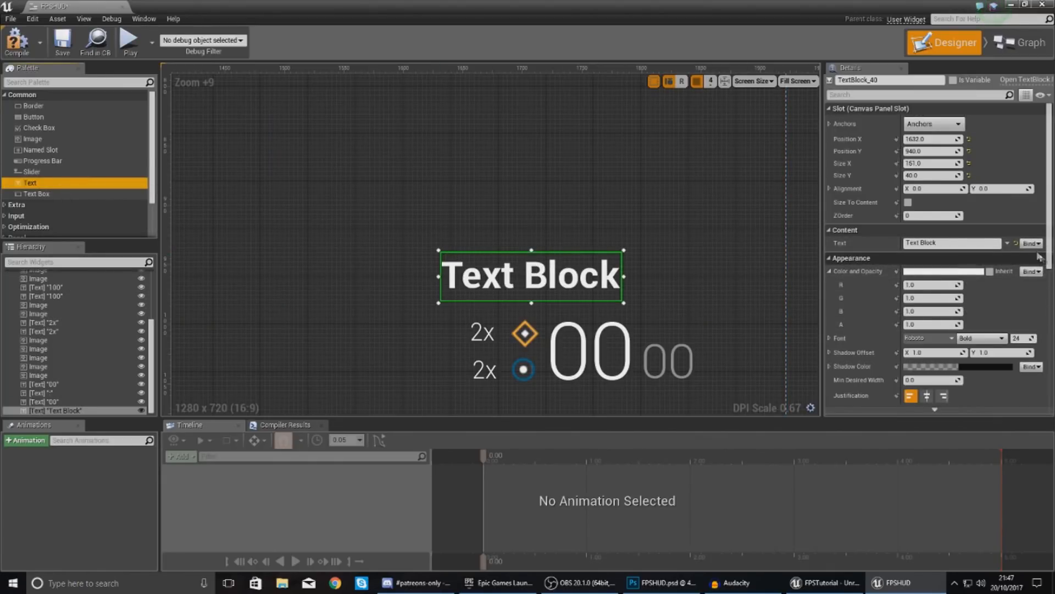
click(1025, 243)
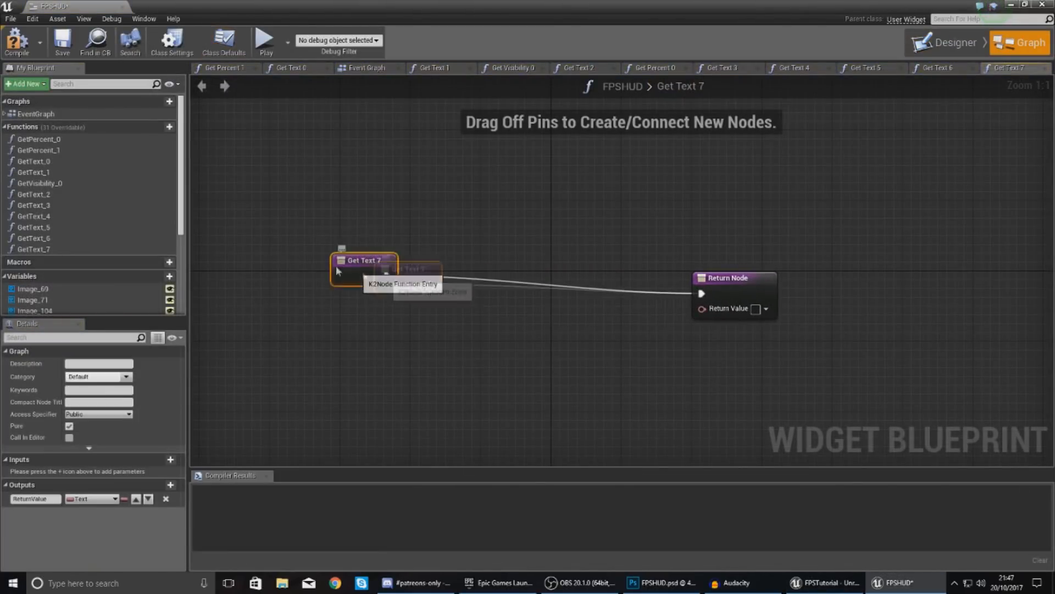
text(cast to thirdperson)
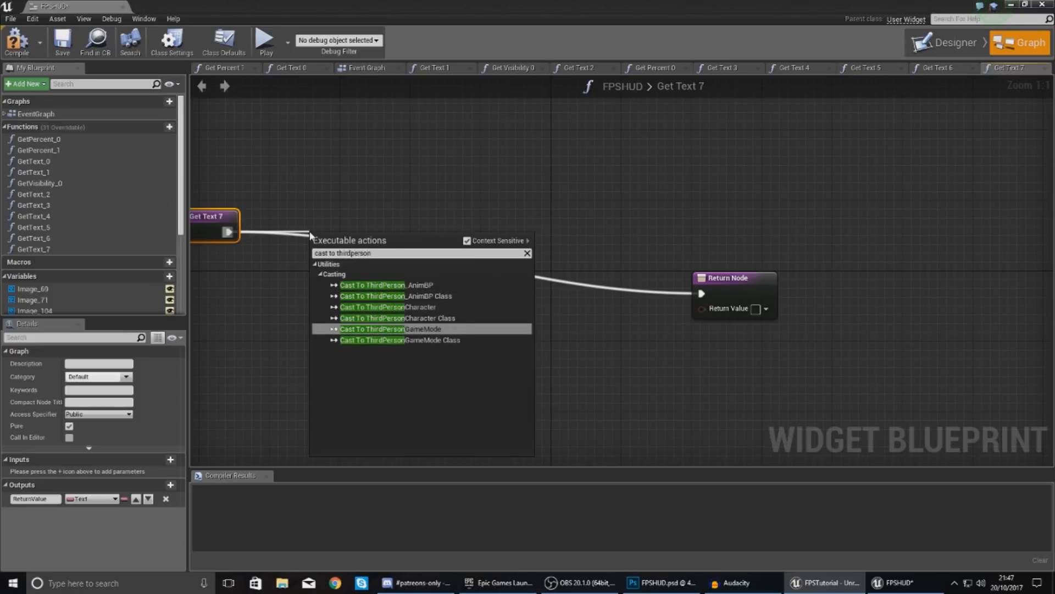
click(371, 307)
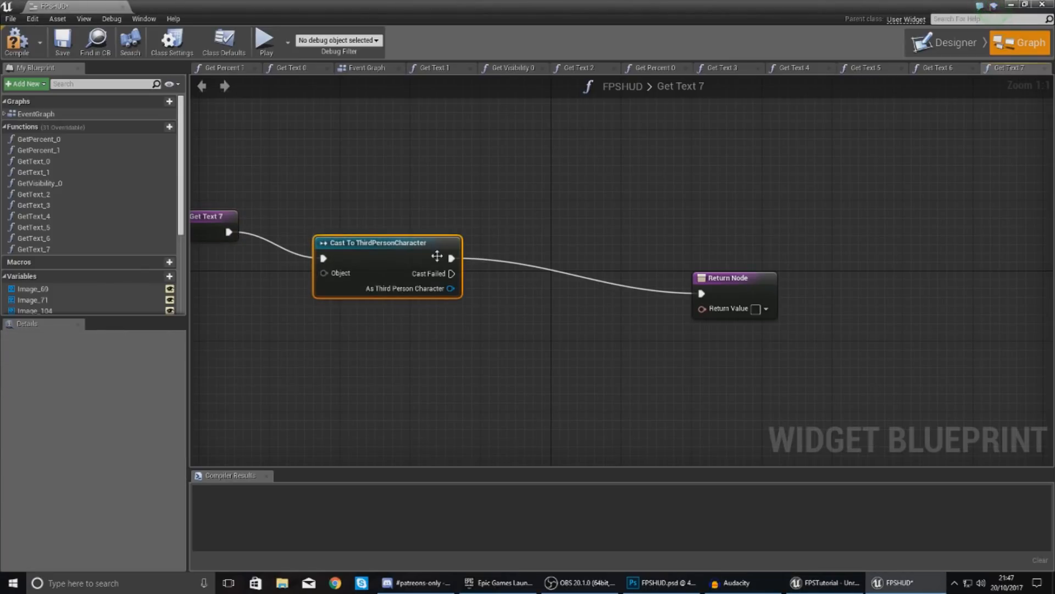
drag(451, 288, 449, 384)
text(get weapon)
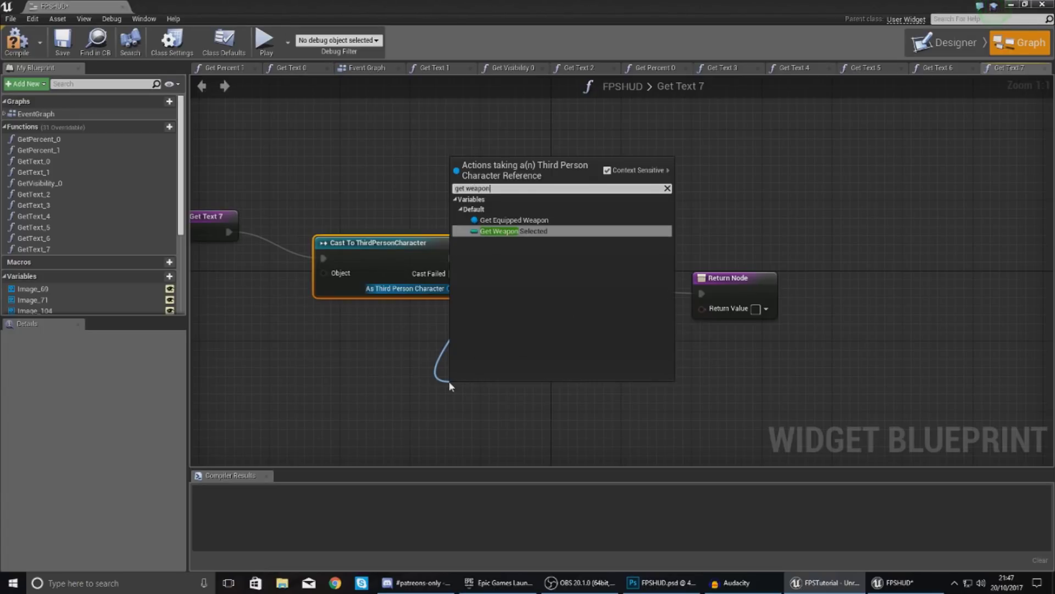
click(498, 231)
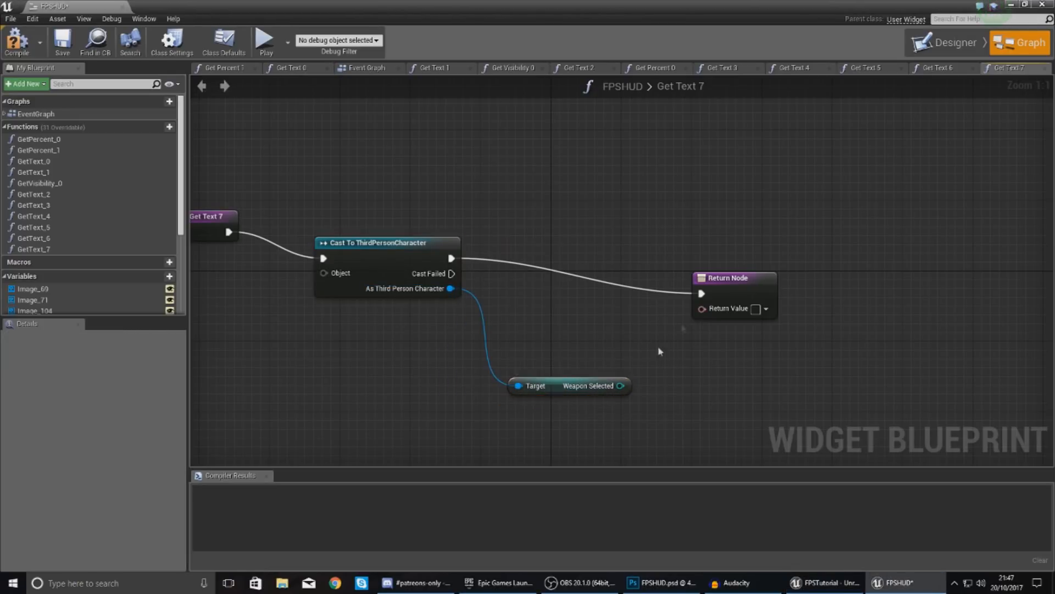
drag(727, 277, 779, 241)
text(switch on int)
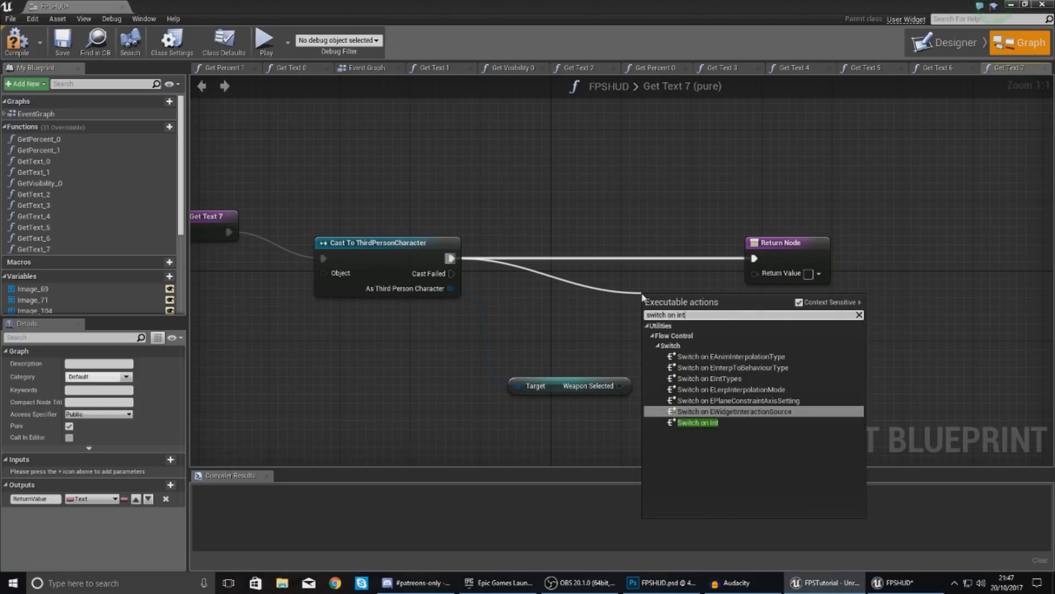
- Add a Switch on Int on Weapon Selected with two case pins returning AK-47 text
click(697, 422)
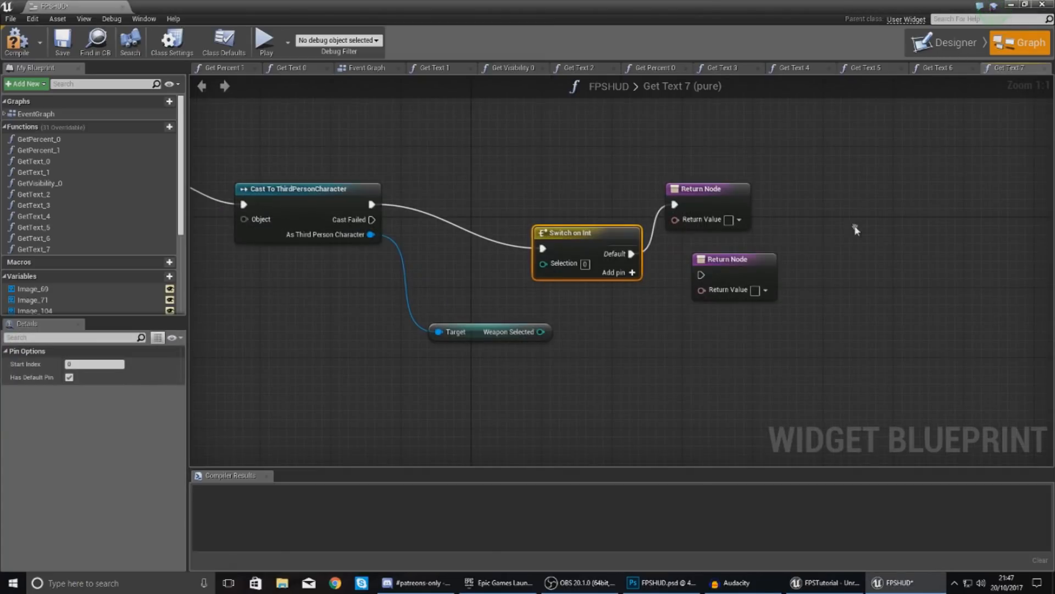
drag(542, 330, 543, 263)
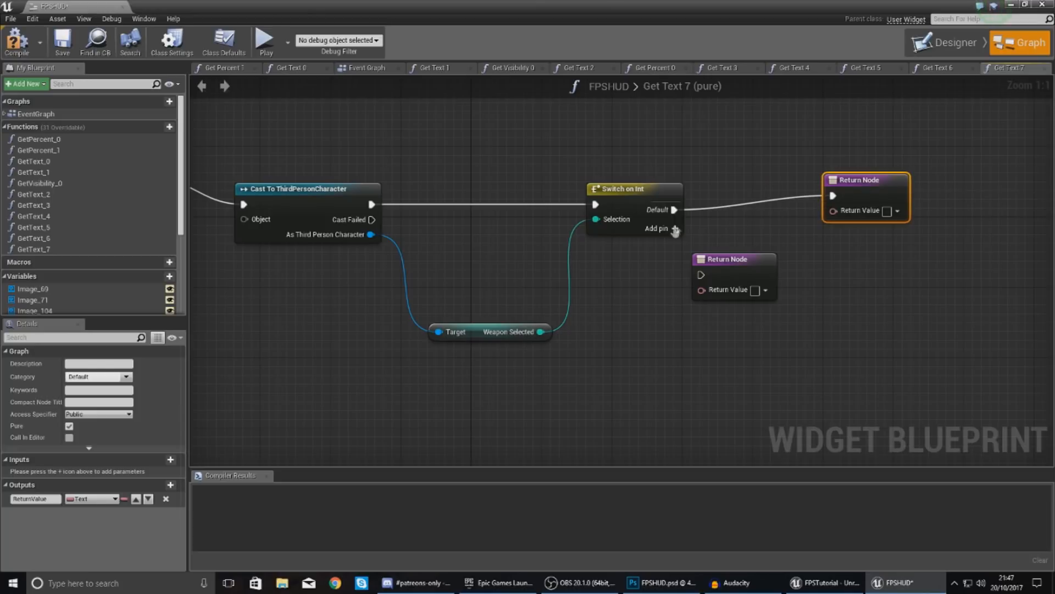
click(675, 228)
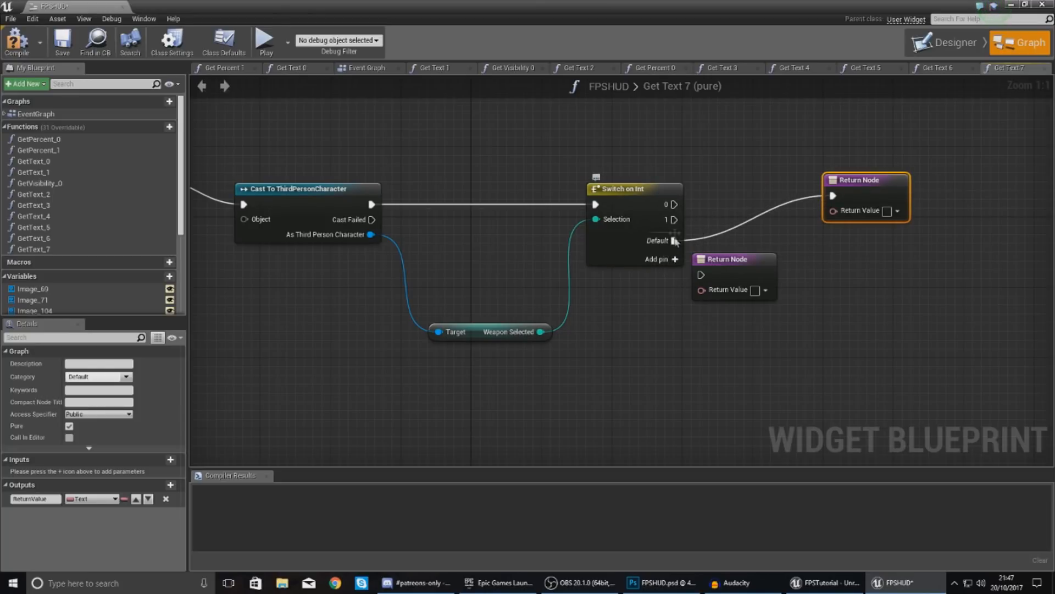
click(675, 274)
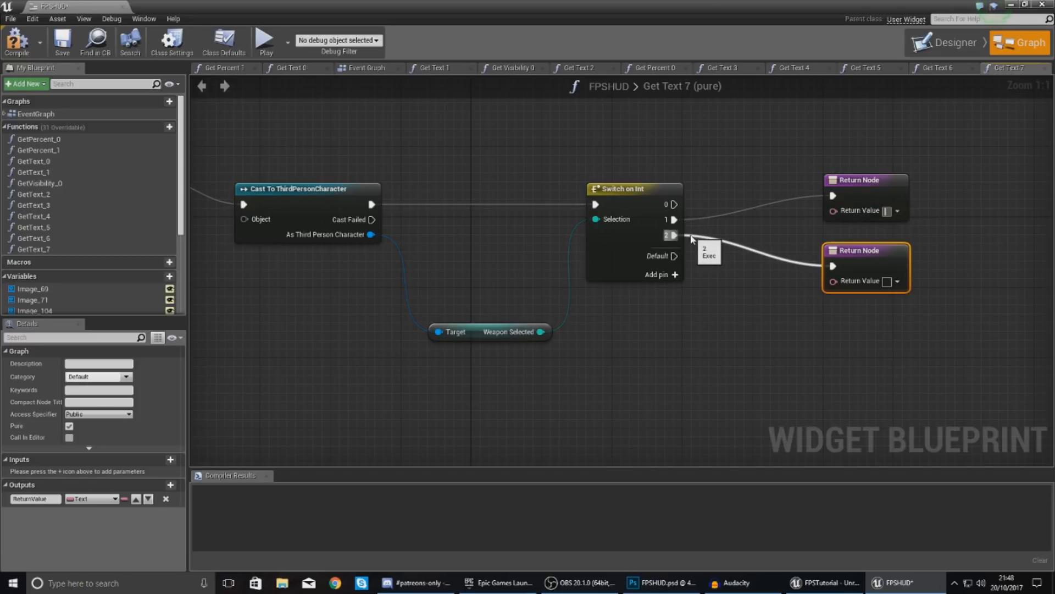
text(AK-47)
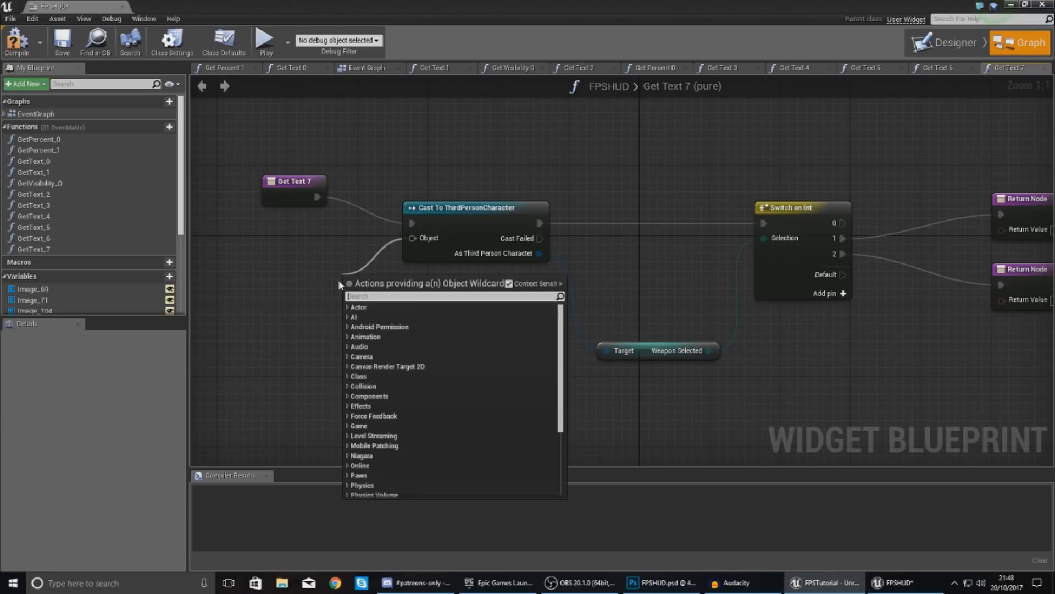
- Feed Get Player Character into the cast's Object pin and compile the widget
text(get)
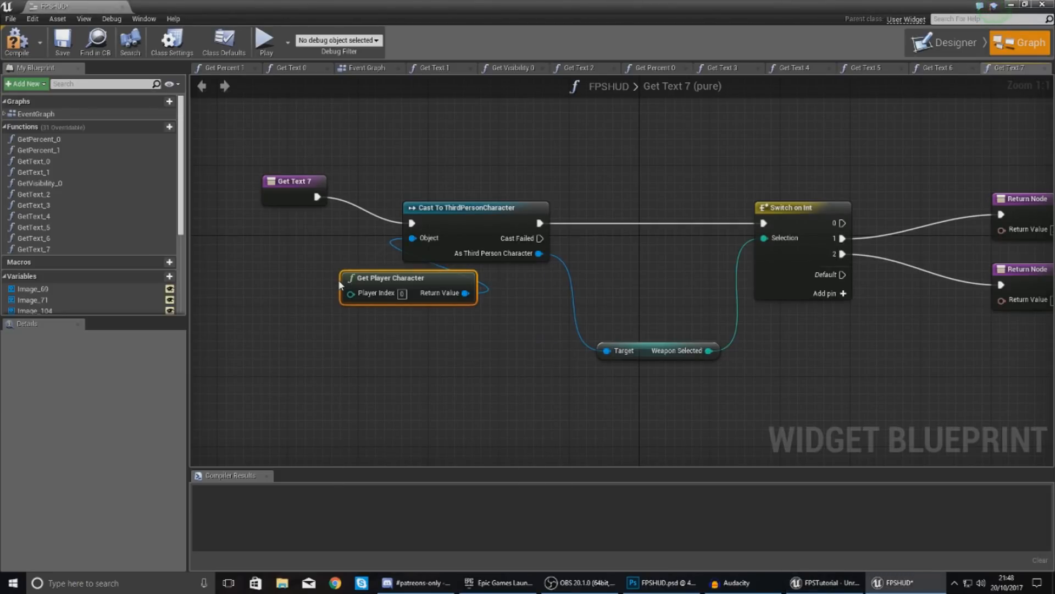
drag(387, 278, 276, 321)
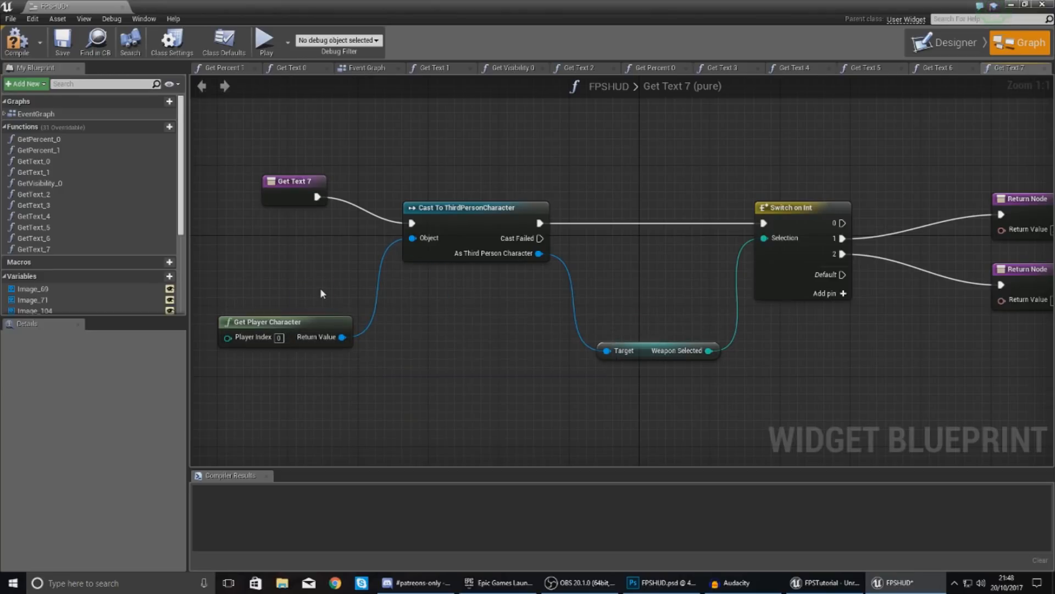
click(958, 42)
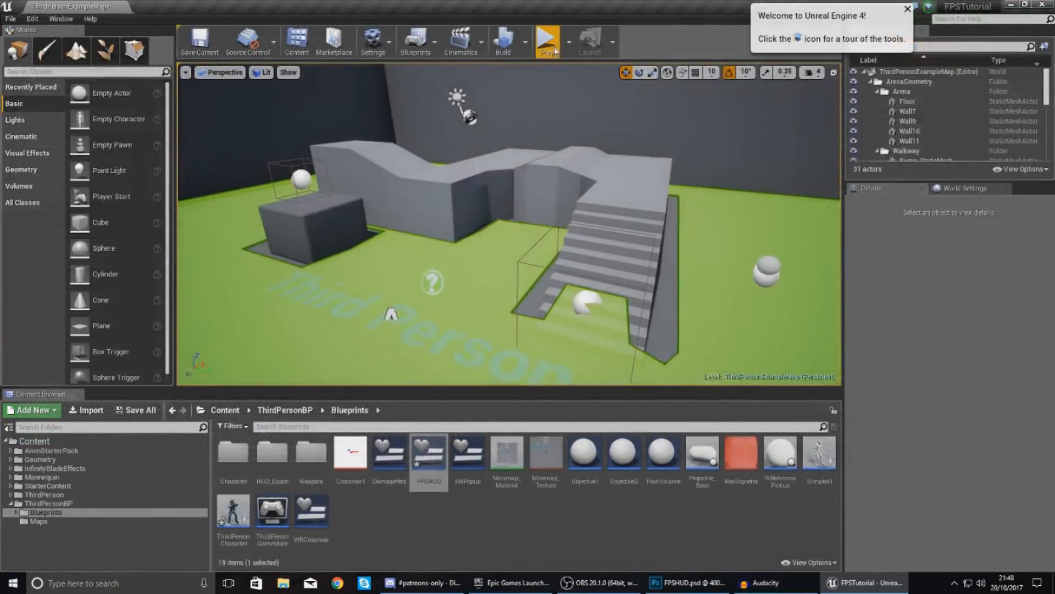
- Switch back to the FPSHUD.psd design window in Photoshop
click(547, 38)
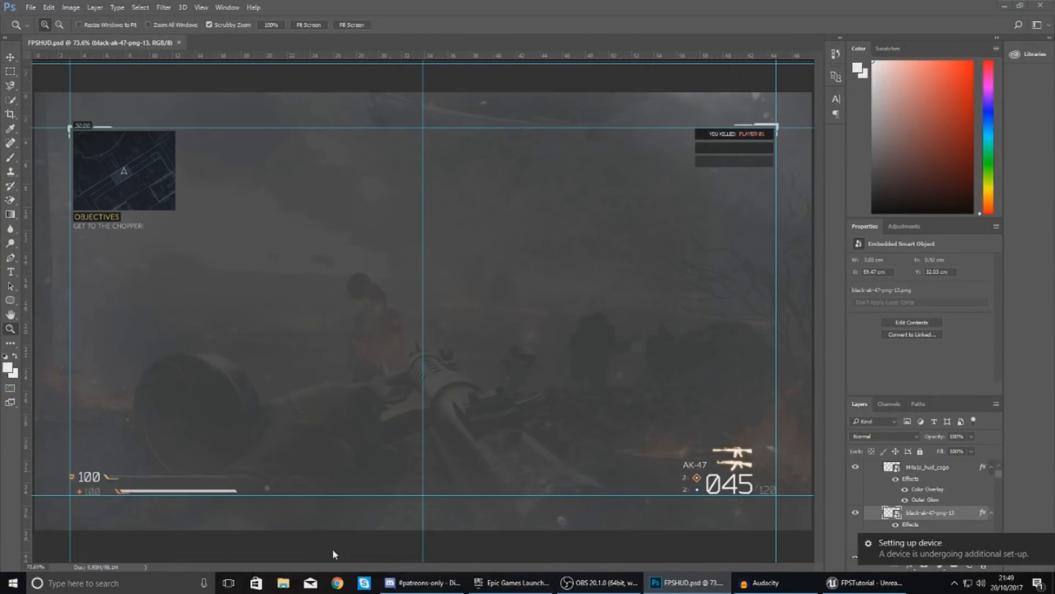
- Browse File Explorer into FPSAssets > HUD_Export and pick out the M4A1_Icon image
click(279, 582)
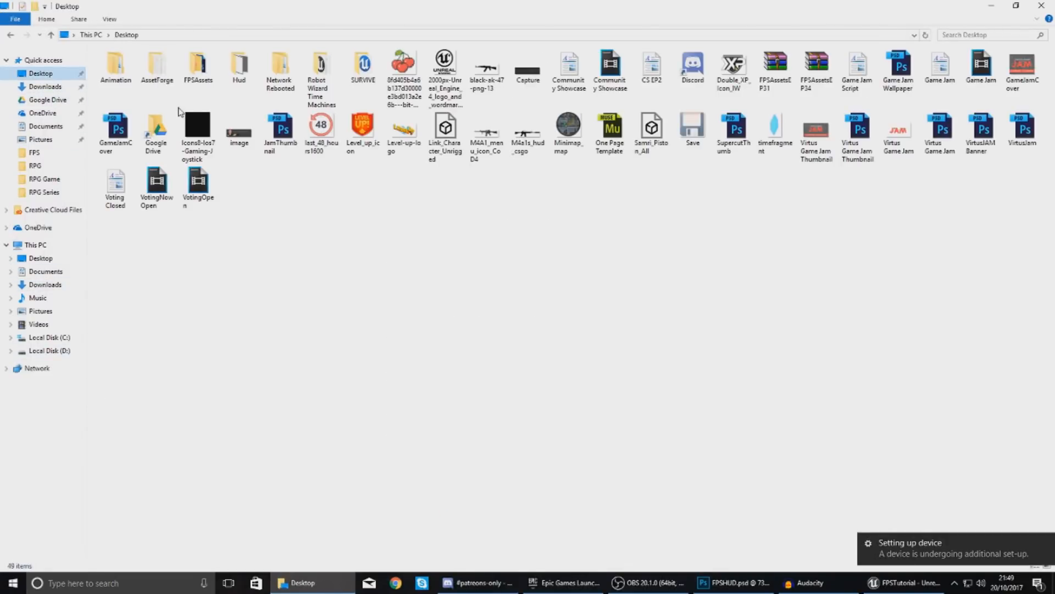
double_click(196, 65)
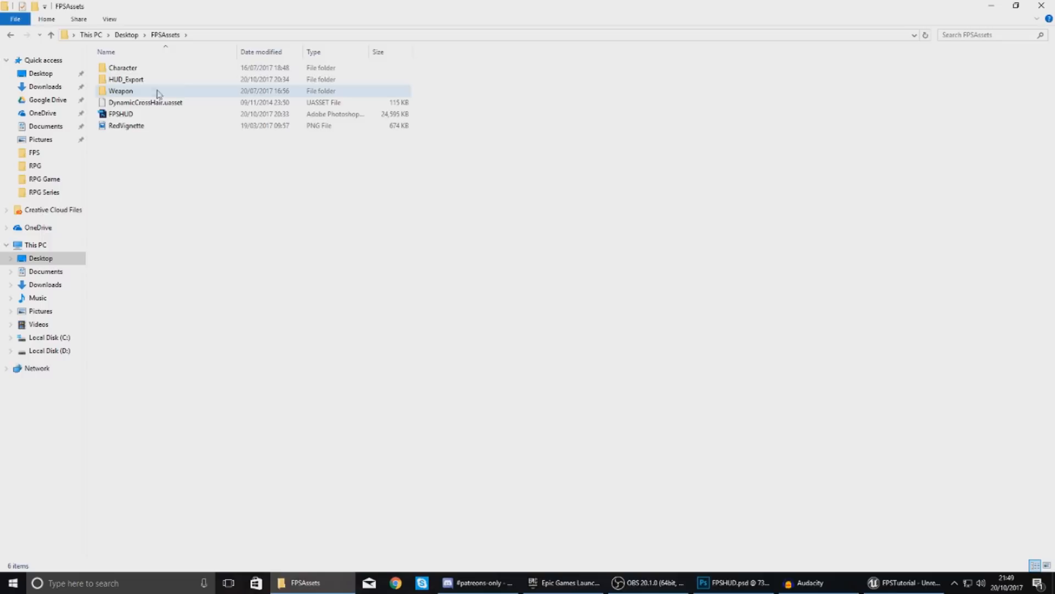
double_click(125, 79)
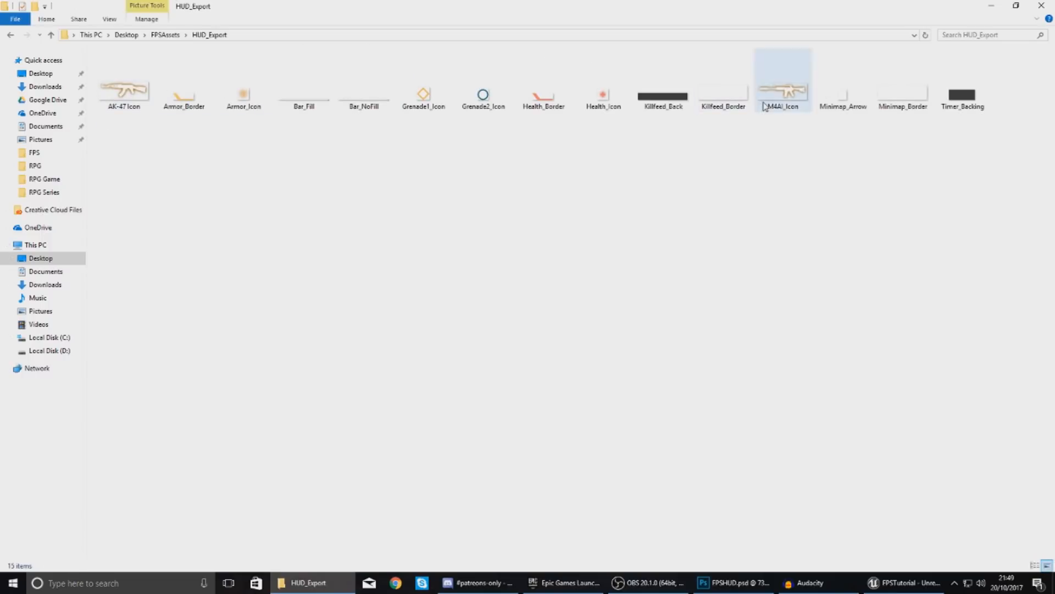
click(783, 88)
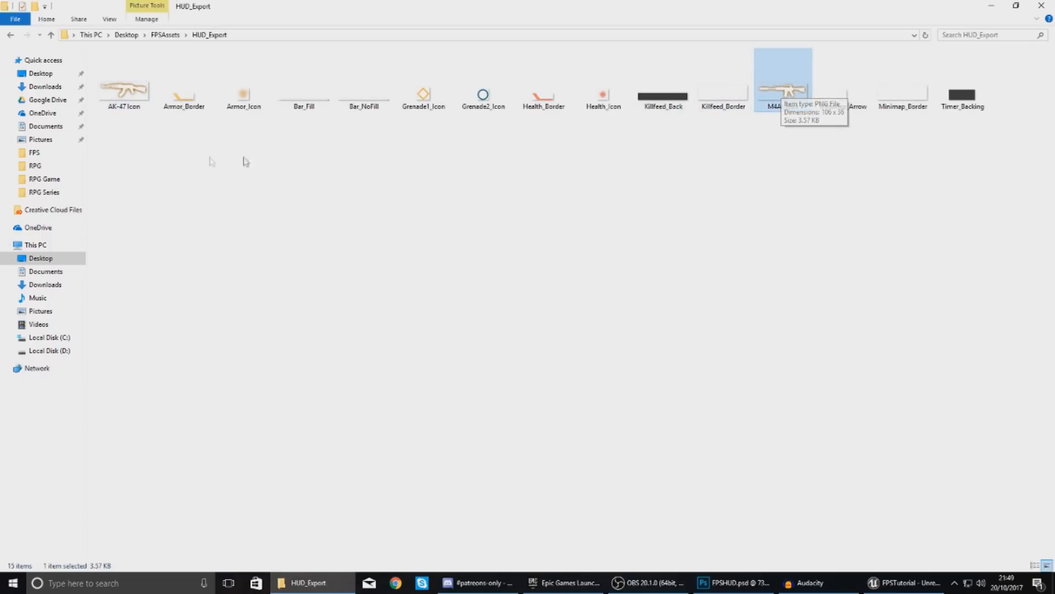
- Switch back to the Unreal editor and select the AK-47 Icon image
click(123, 88)
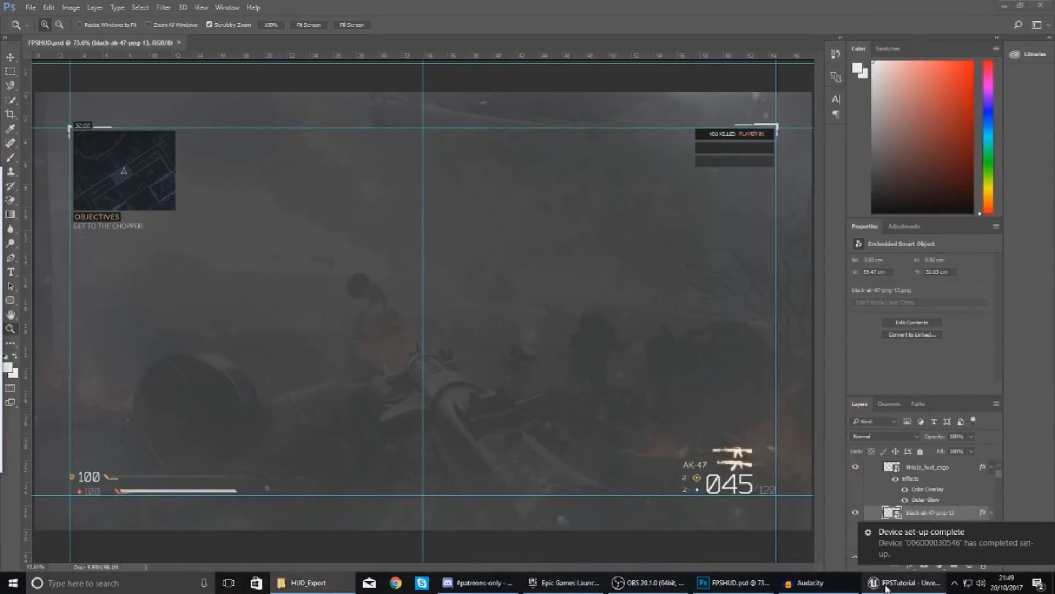
click(904, 582)
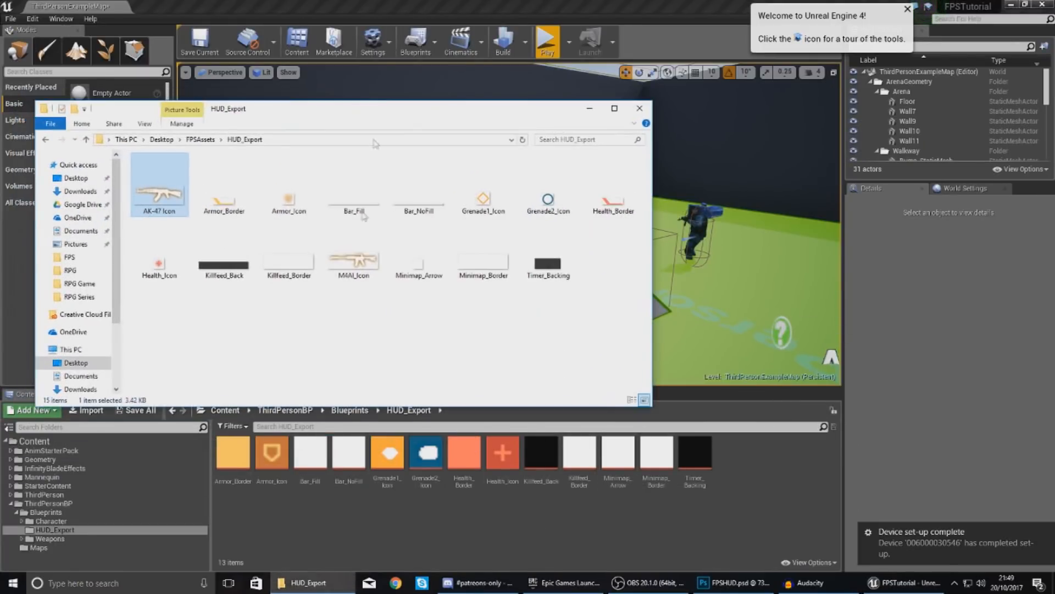
click(354, 261)
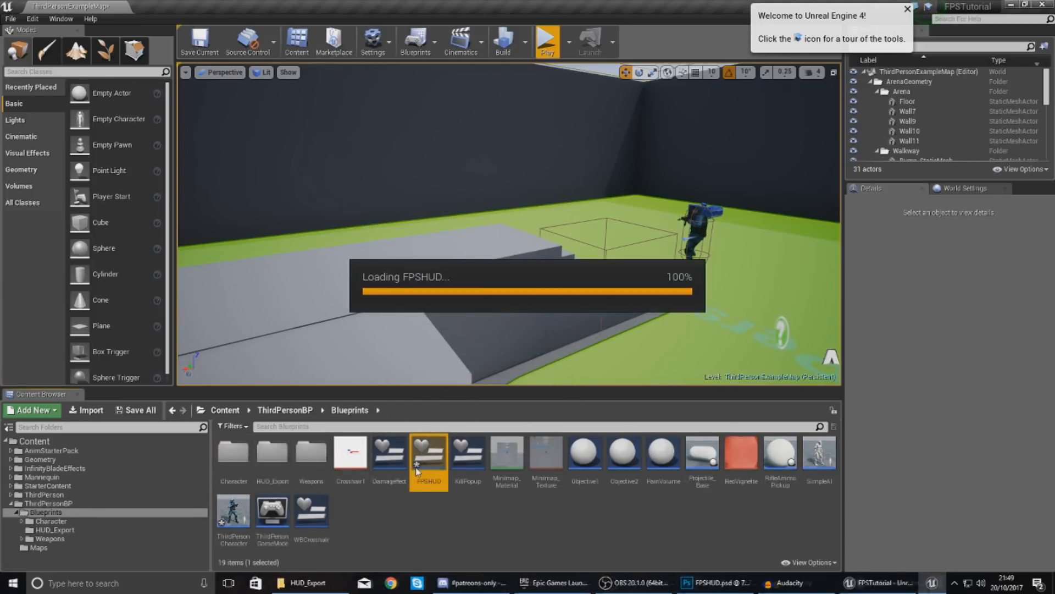
- Open the FPSHUD widget blueprint and place an image element on the HUD canvas
double_click(427, 455)
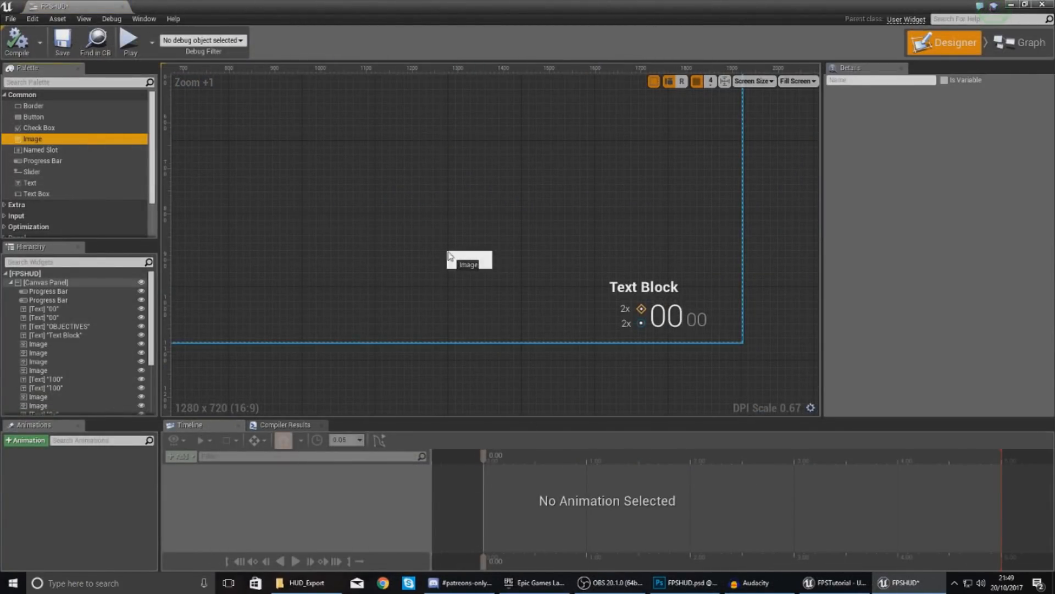
click(468, 260)
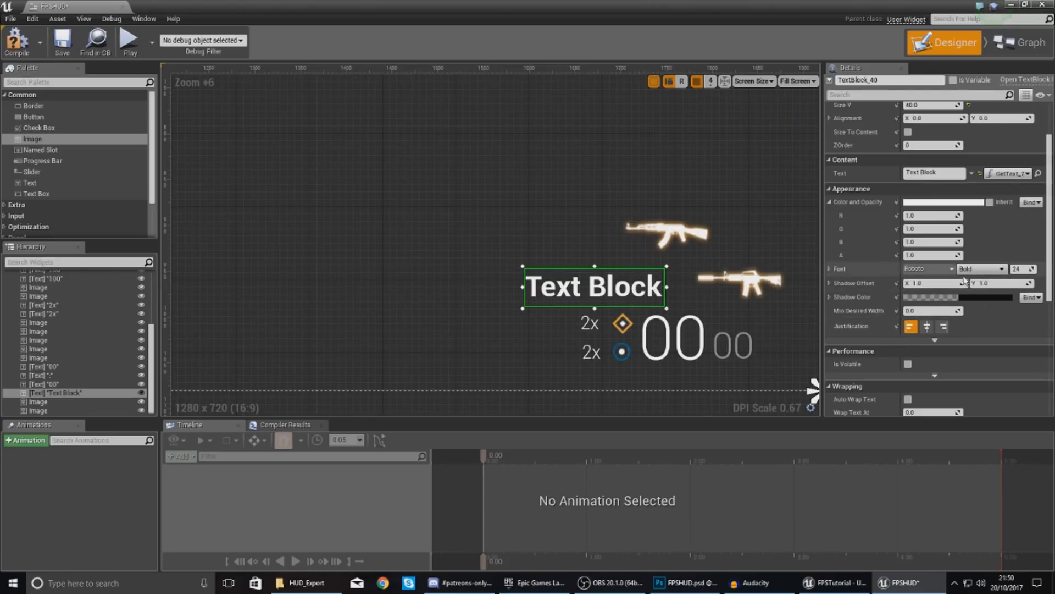
- Set the Text Block font to size 18 with a Light weight instead of Bold
text(18)
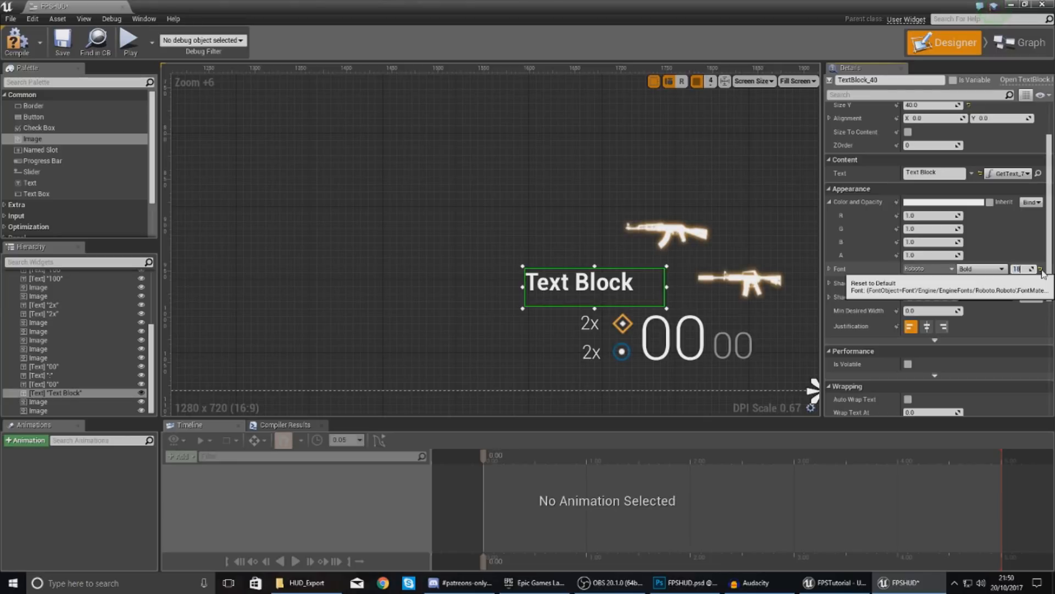
click(999, 268)
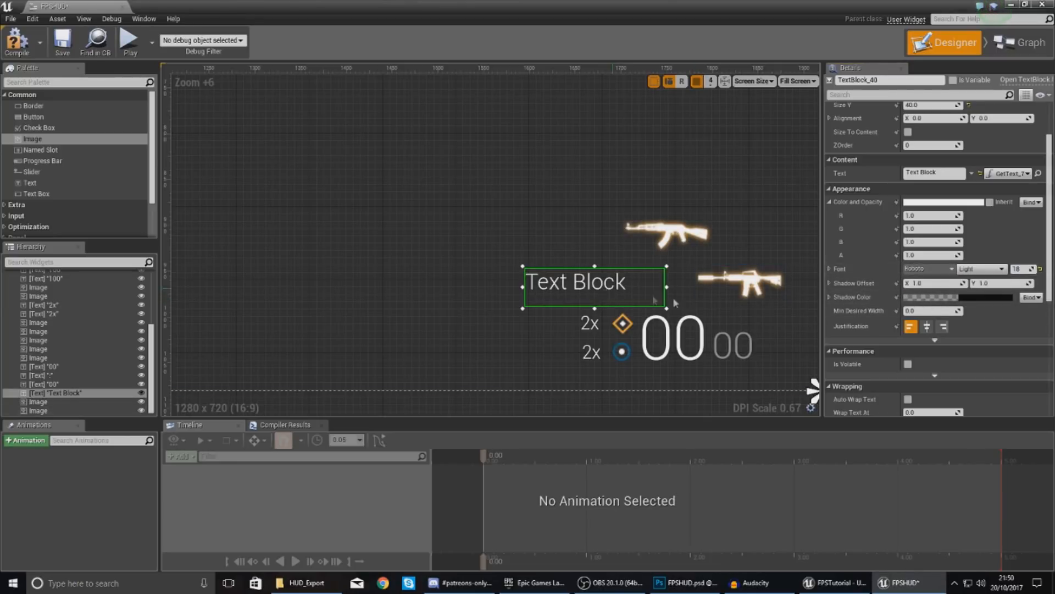
drag(593, 282, 644, 292)
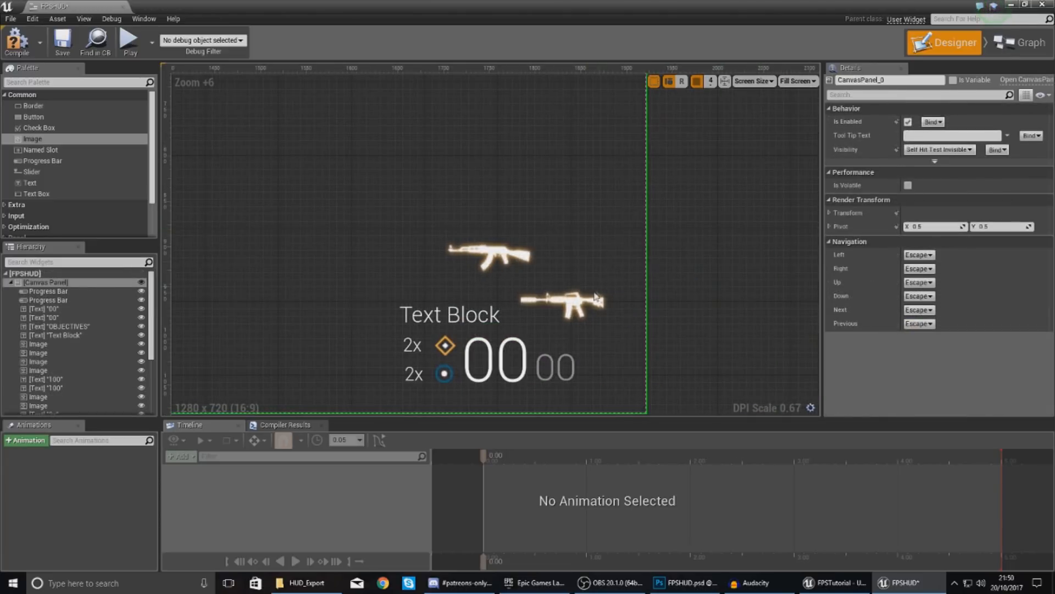
- Stack the AK-47 icon onto the M4A1 icon and create a Visibility binding for it
click(562, 304)
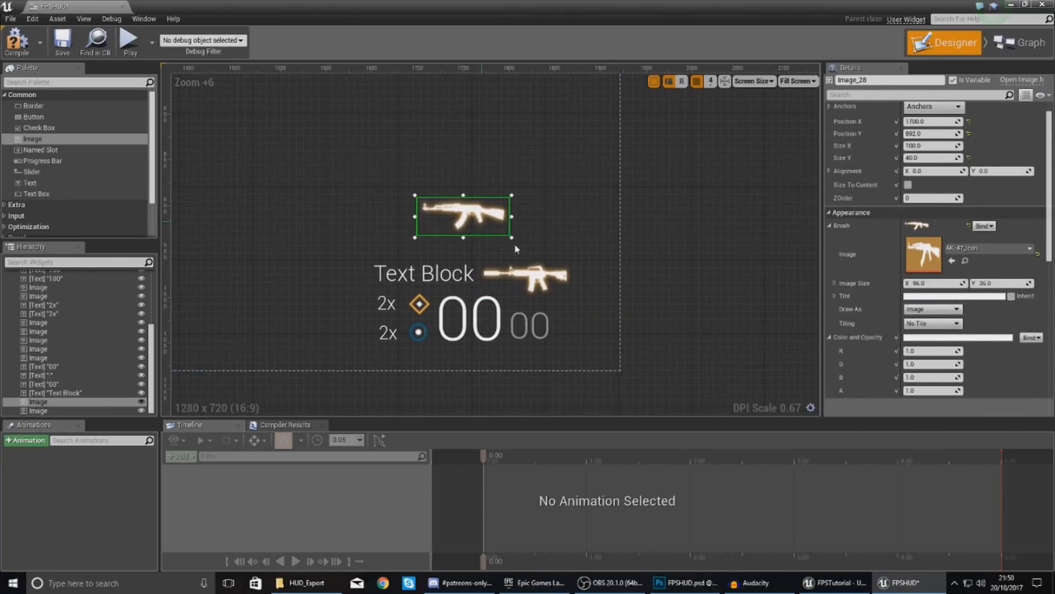
drag(463, 216, 523, 278)
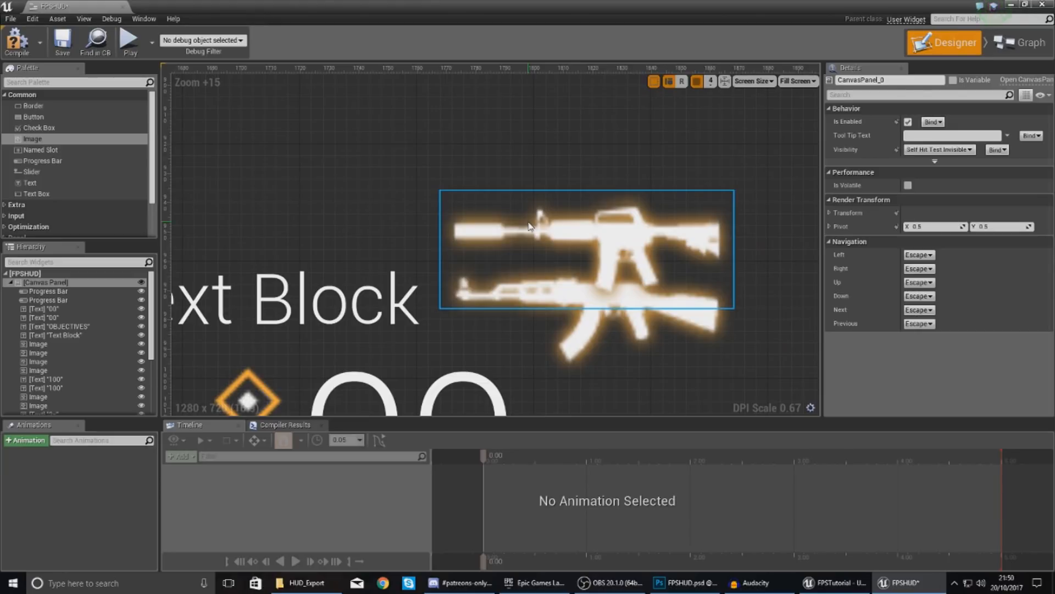
click(585, 249)
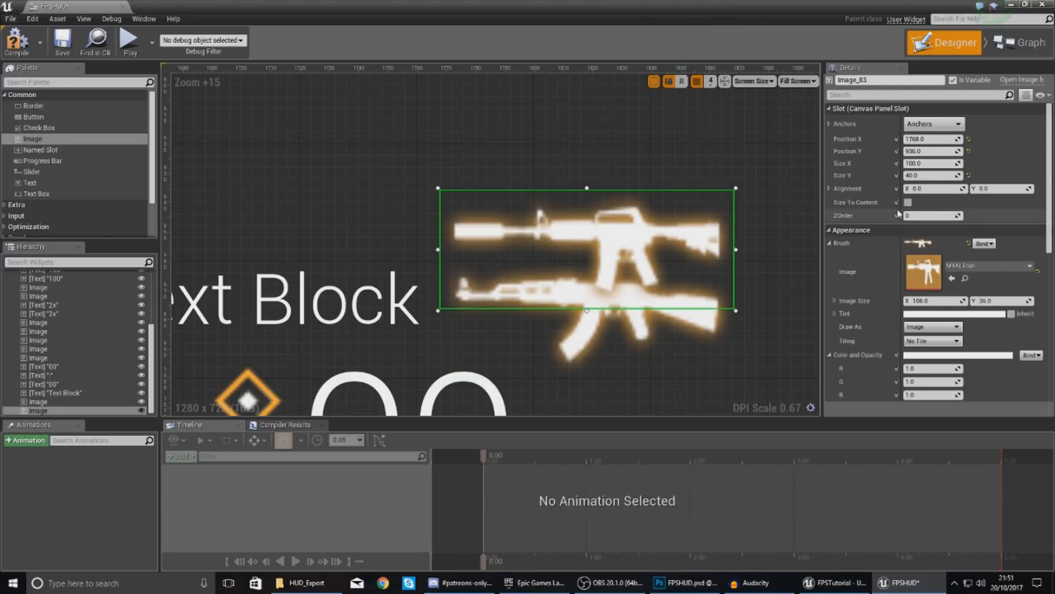
scroll(down, 3)
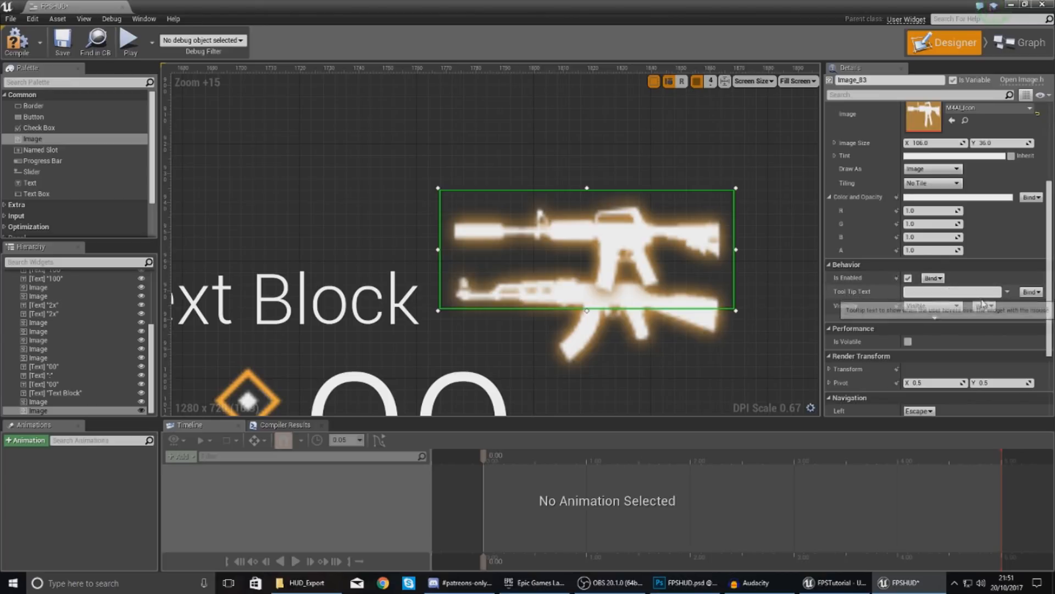
mouse_move(611, 304)
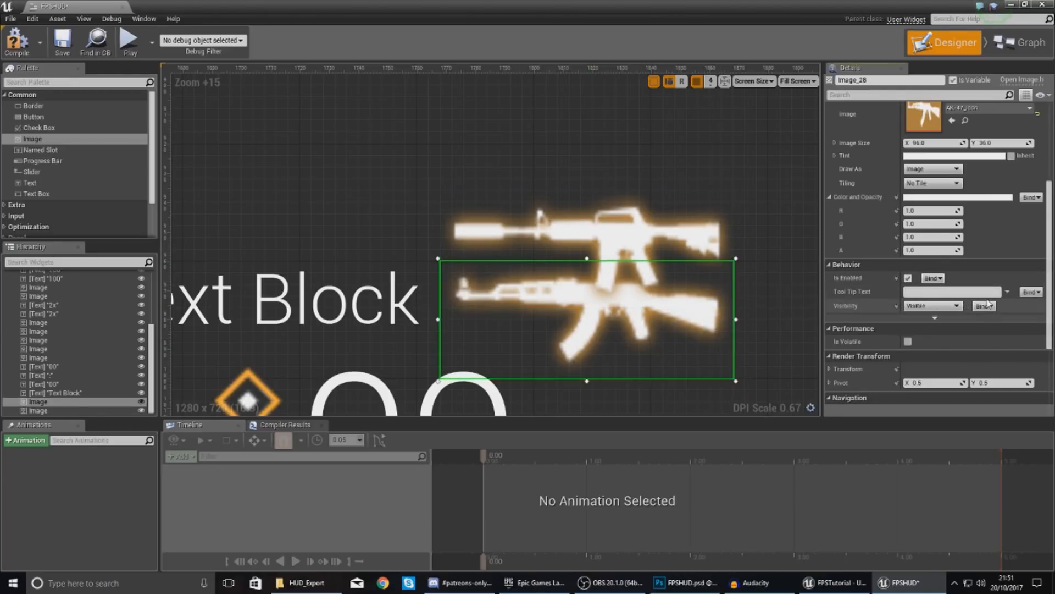
click(1025, 43)
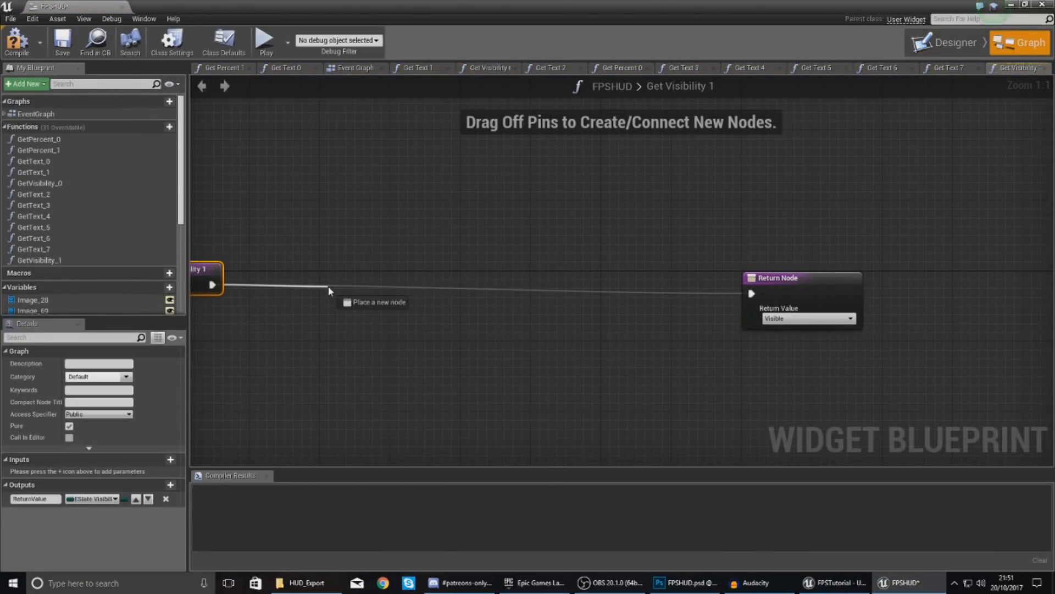
- Add Cast To ThirdPersonCharacter, a Weapon Selected getter, and a Hidden return value
text(cast to thirdperson)
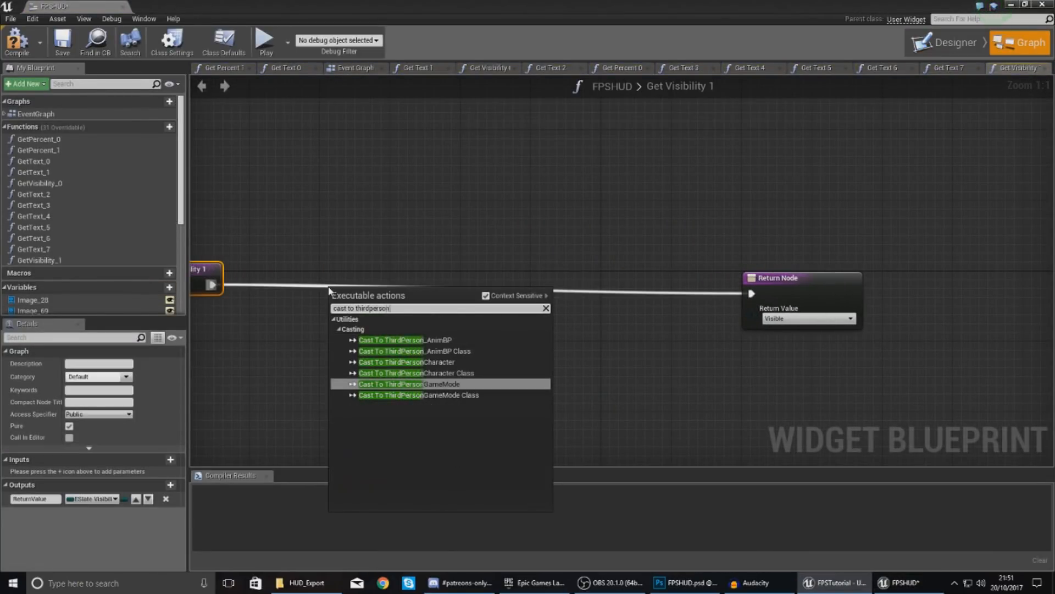
click(405, 361)
text(get weapon)
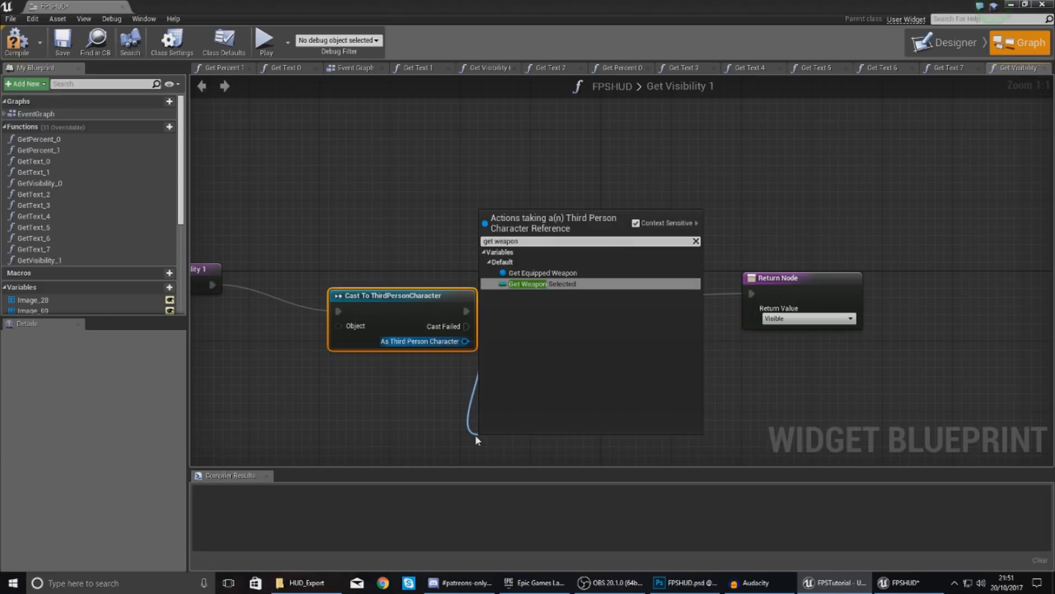
click(527, 283)
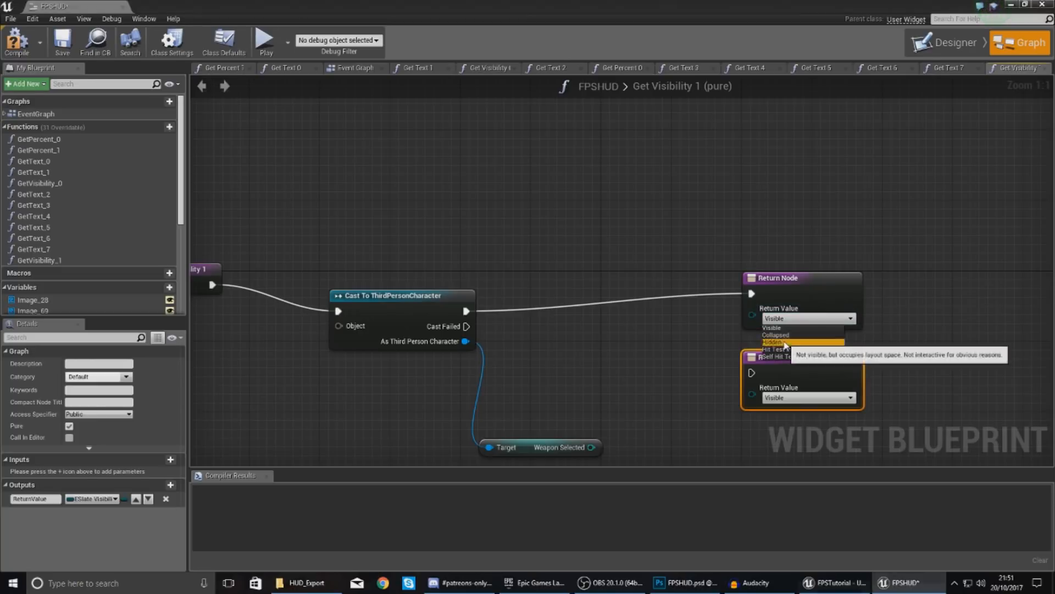
click(773, 342)
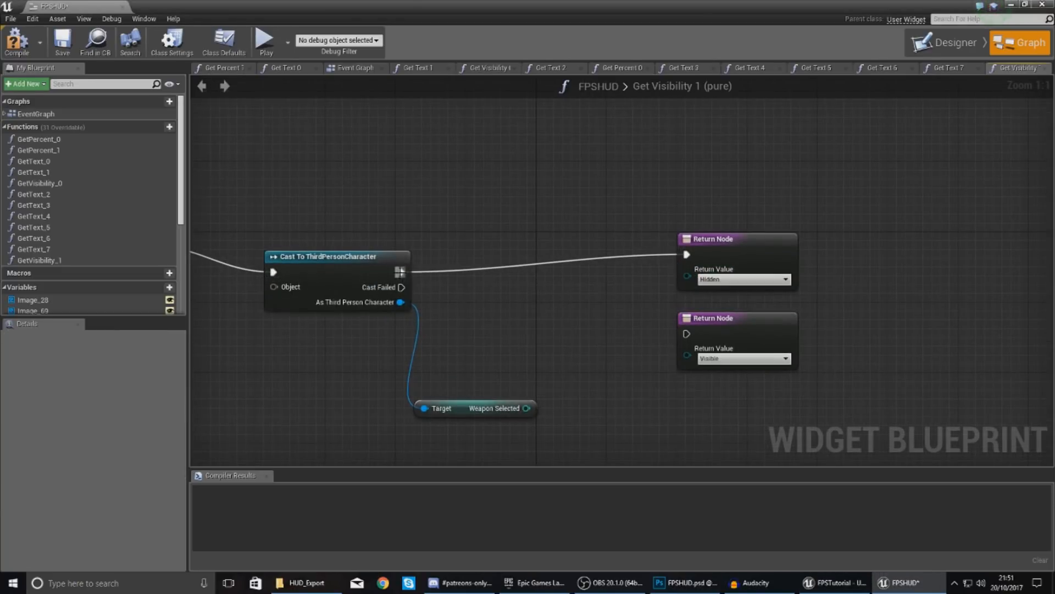
- Add a Switch on Int with an extra case and wire case 1 to the Hidden return
text(switch on)
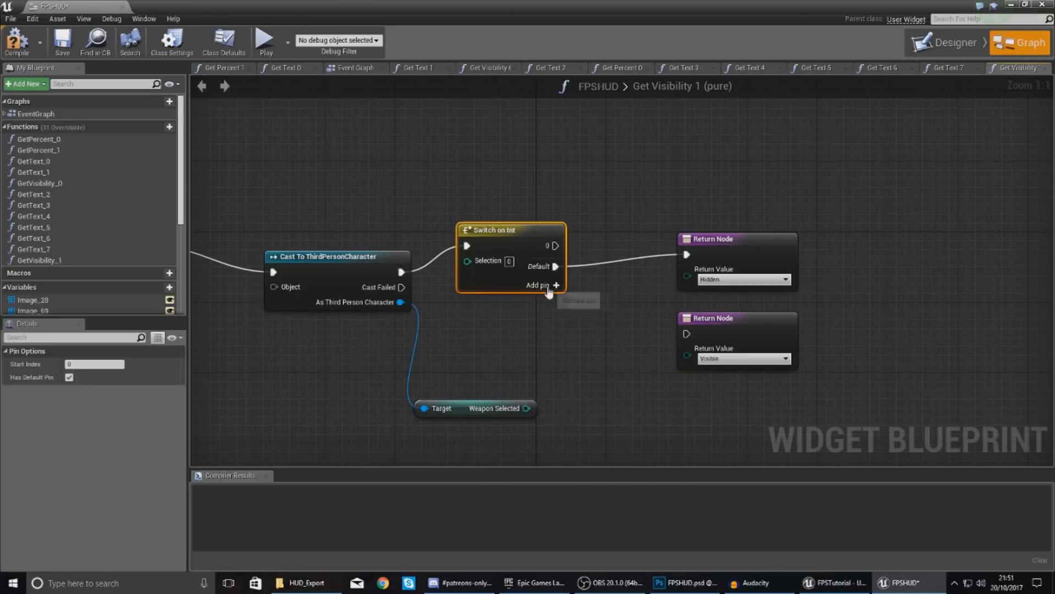
click(541, 286)
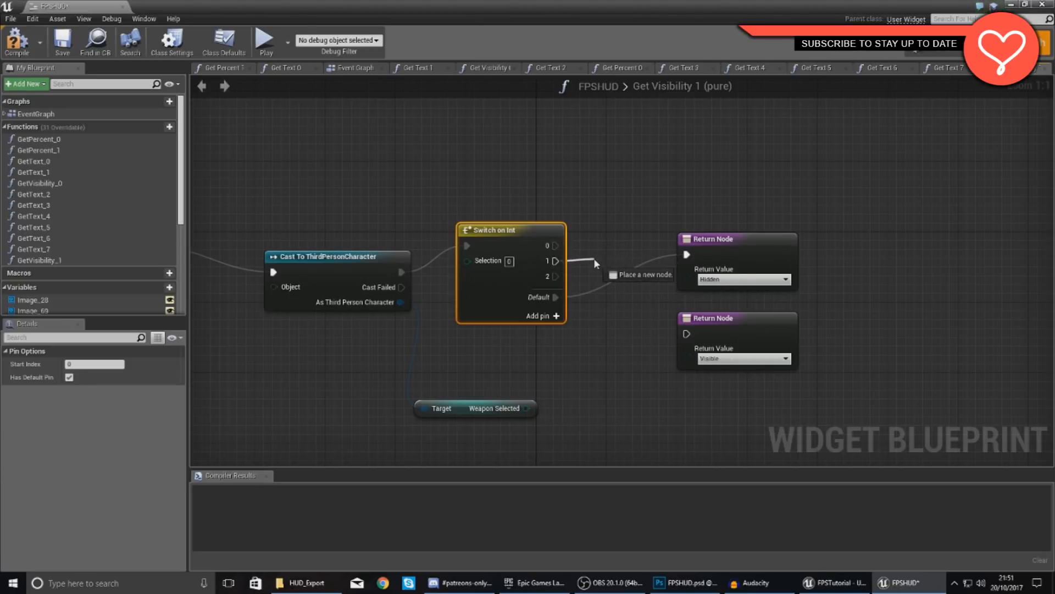
drag(557, 276, 686, 330)
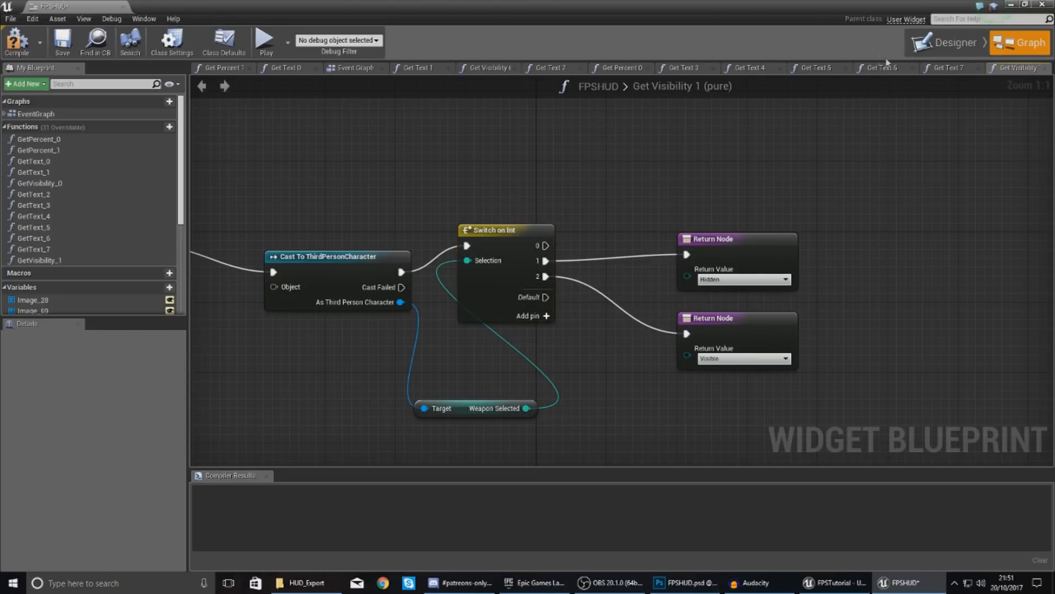
click(944, 43)
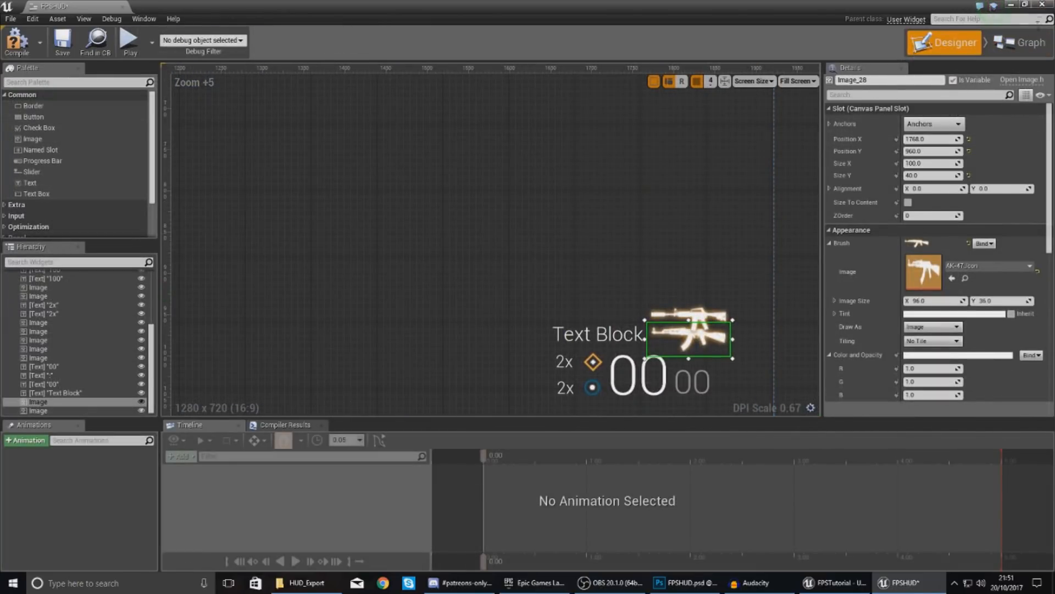
- Set Get Visibility 1 to return Visible for case 1 and Hidden for case 2
click(1024, 43)
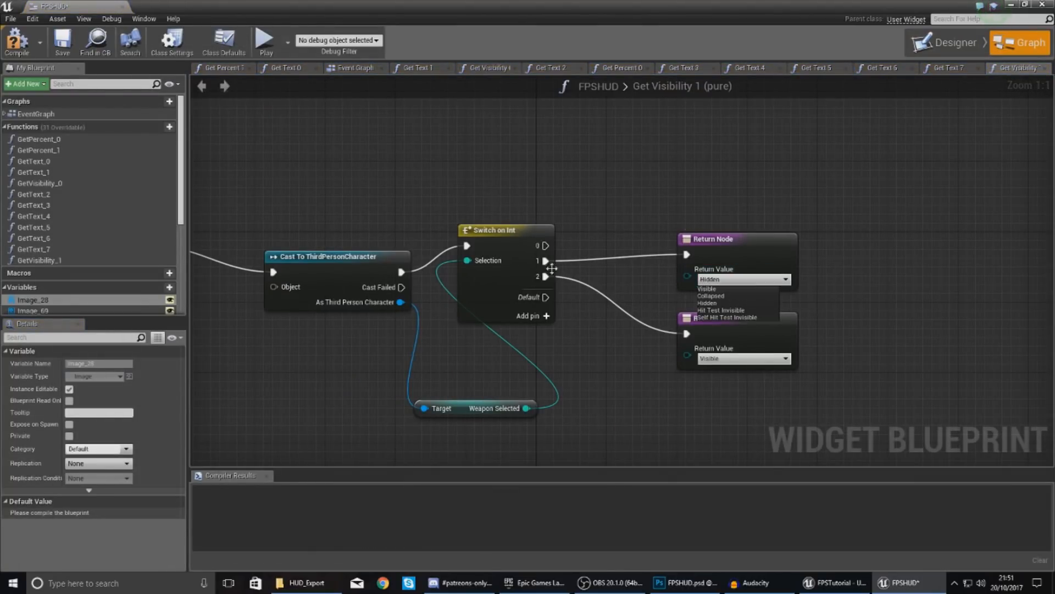
click(710, 295)
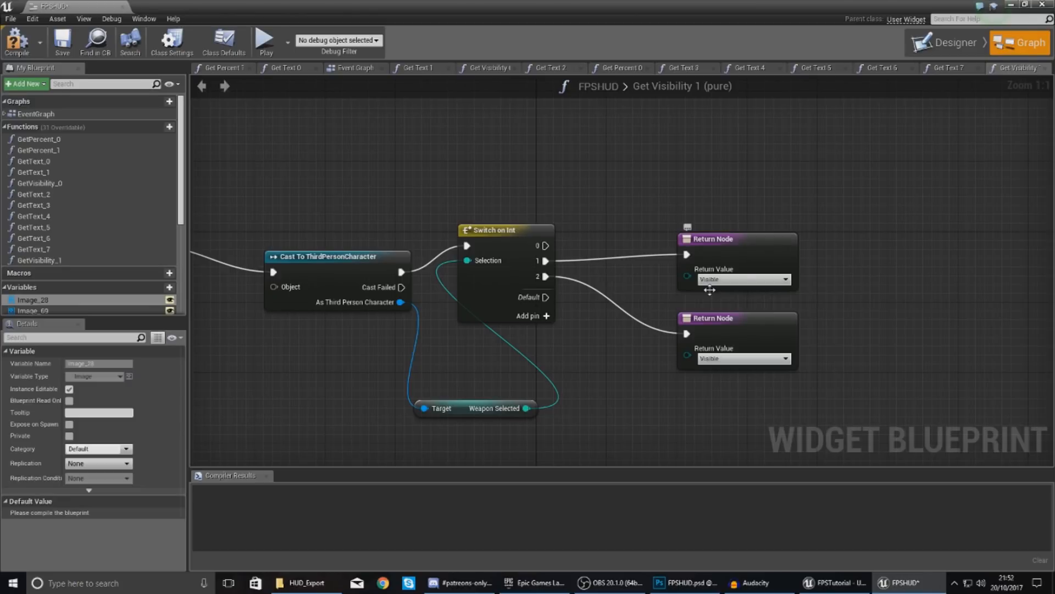
click(743, 359)
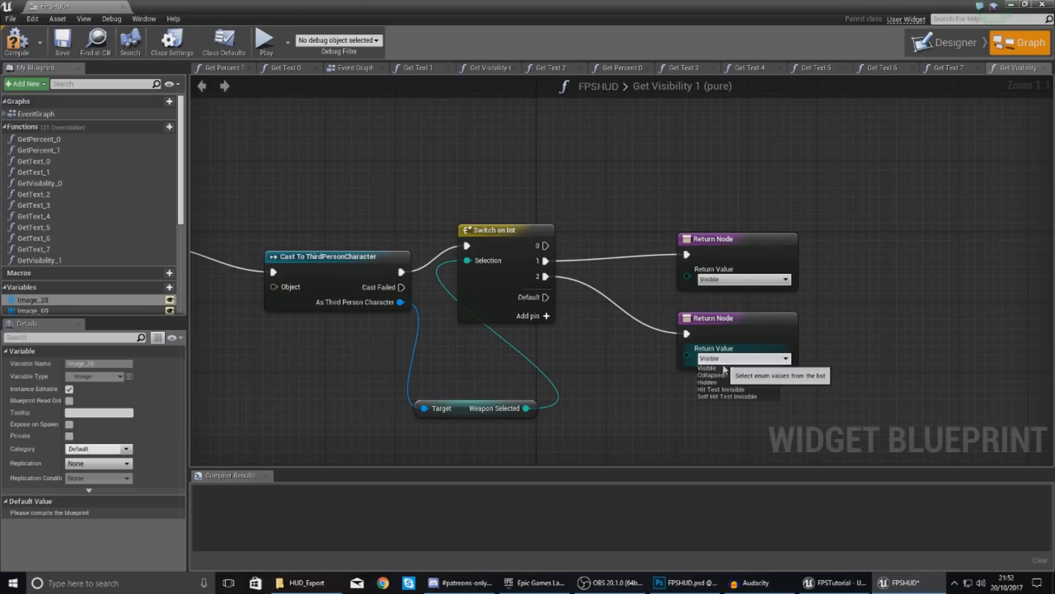
click(706, 383)
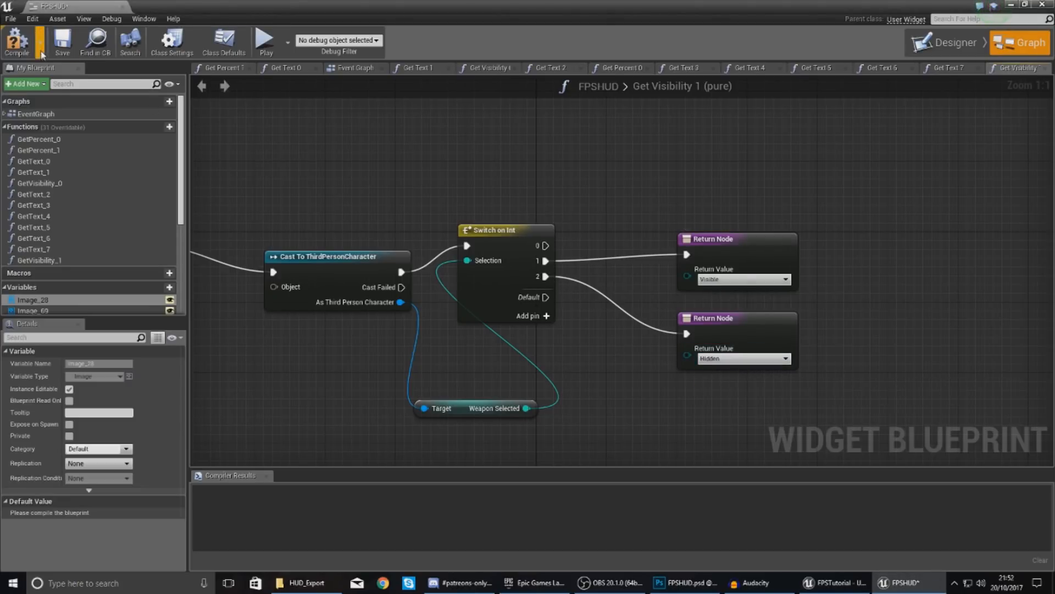
- Feed Get Player Character into the cast and compile the widget cleanly
click(15, 40)
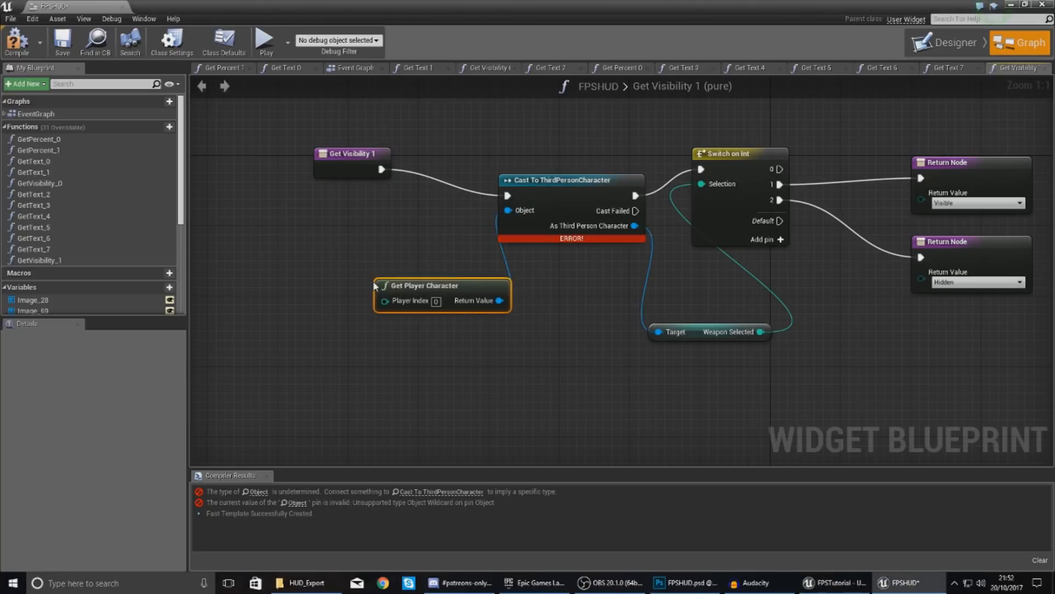
drag(422, 286, 400, 277)
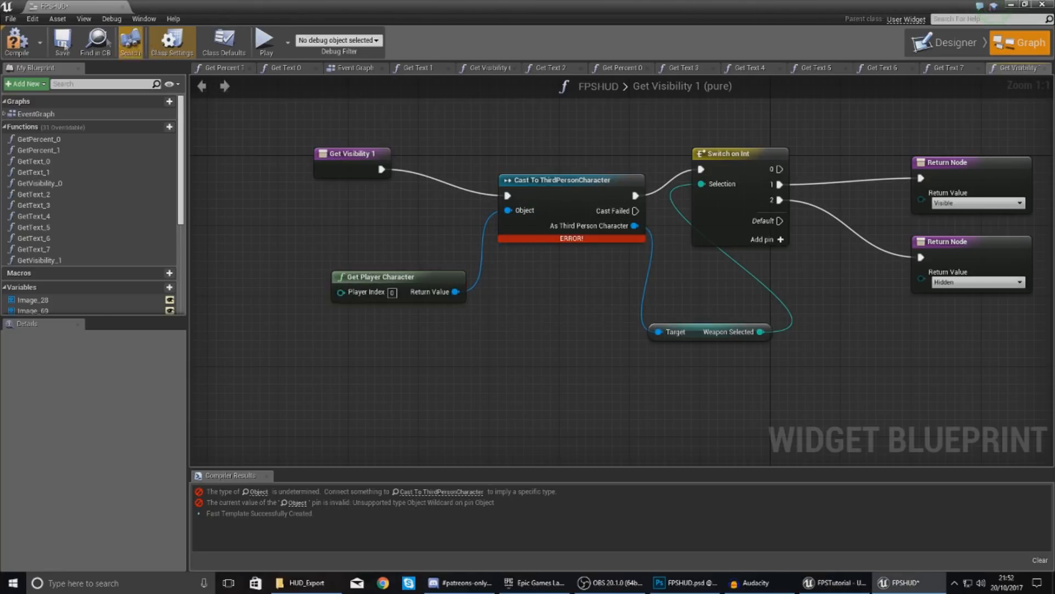
click(19, 40)
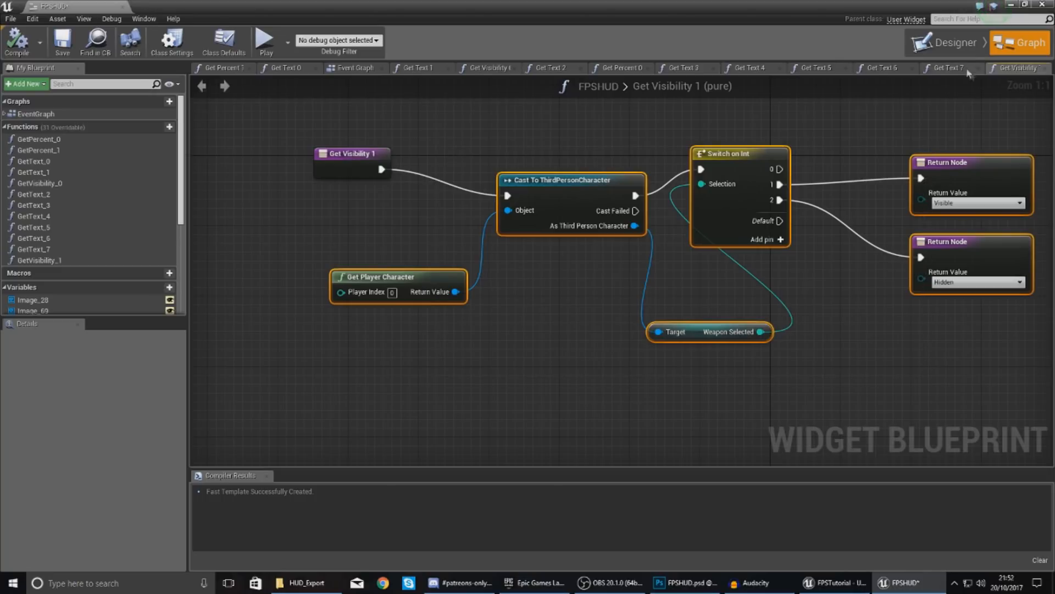
click(954, 43)
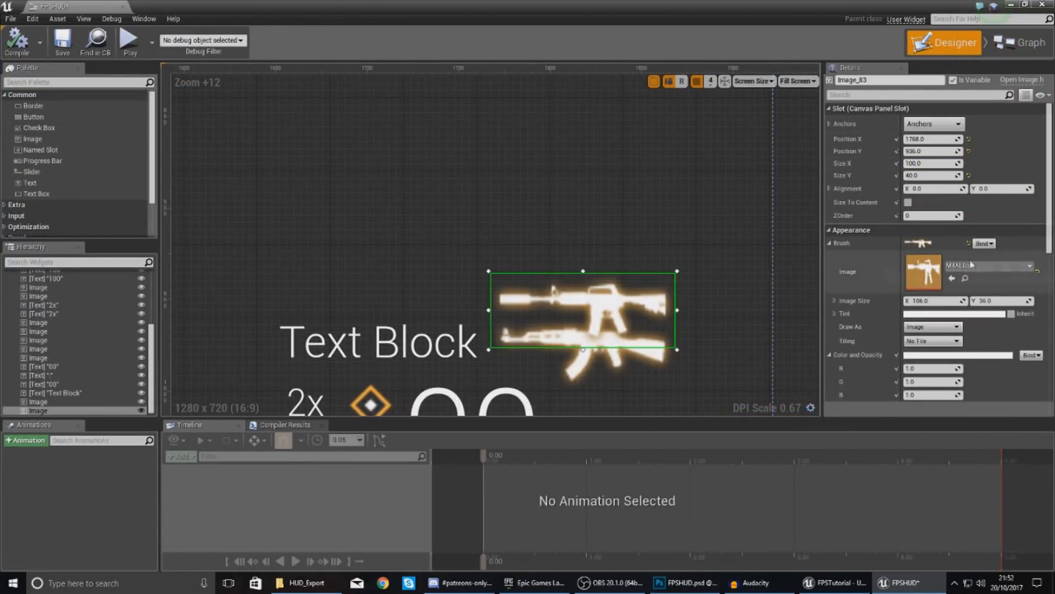
- Create Get Visibility 2 for the M4A1 icon returning Hidden for case 1, Visible for case 2
scroll(down, 3)
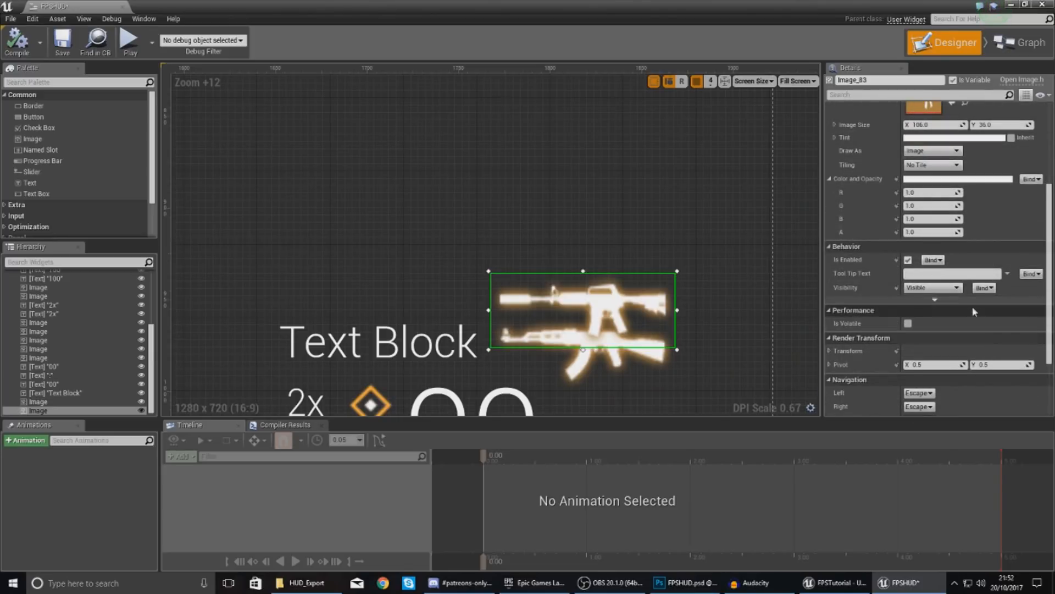
click(1020, 44)
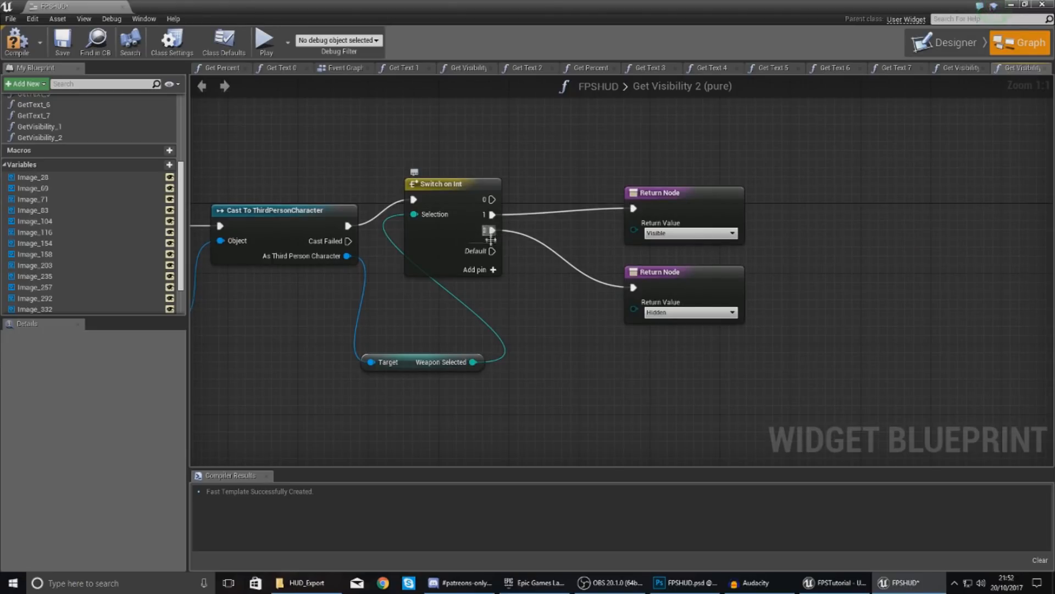
click(690, 312)
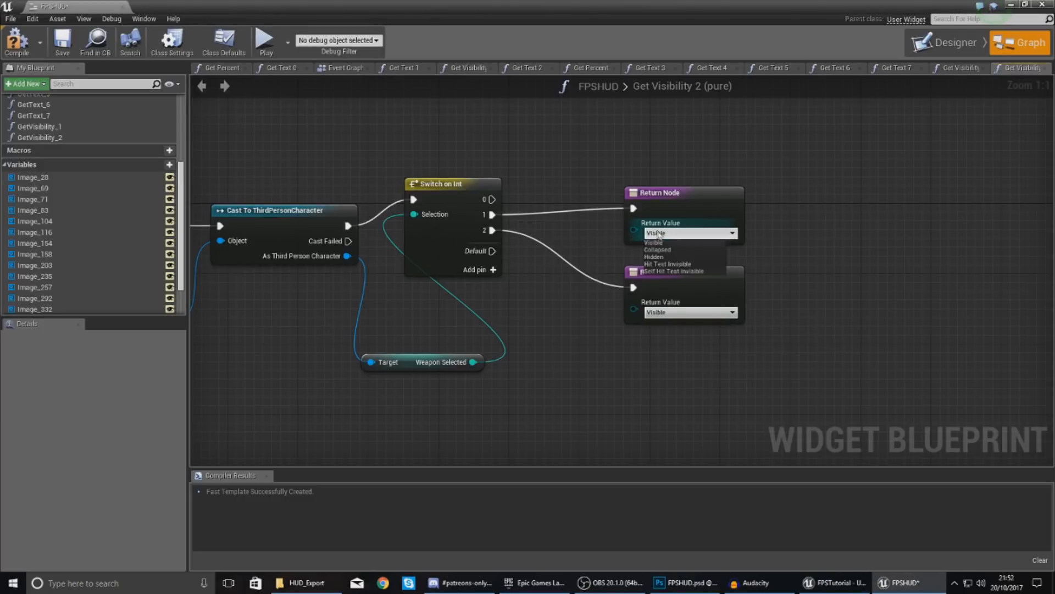
click(656, 255)
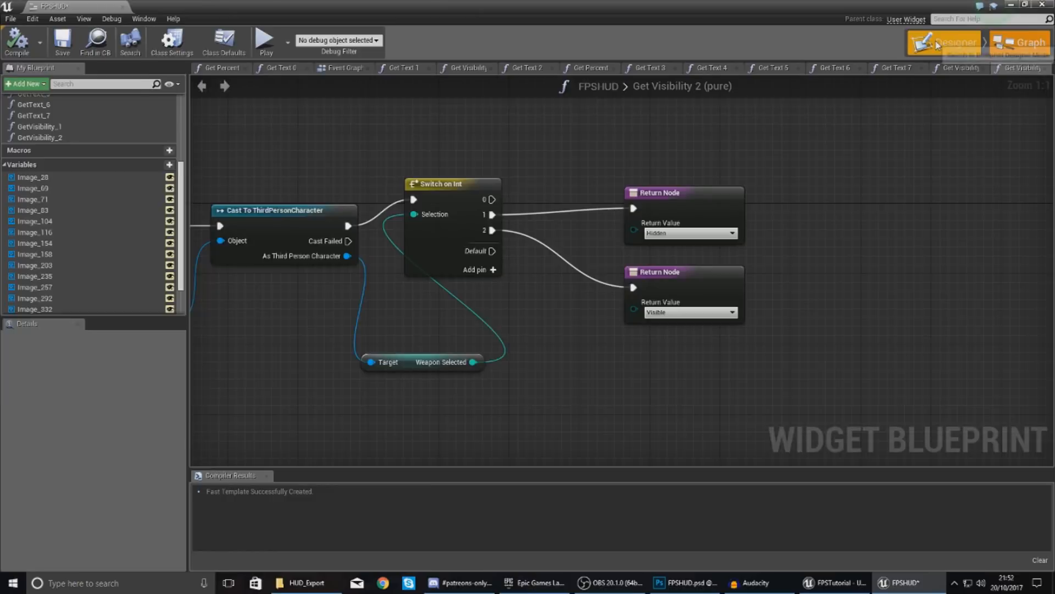
- Return to the FPSHUD Designer layout before testing in play
click(948, 43)
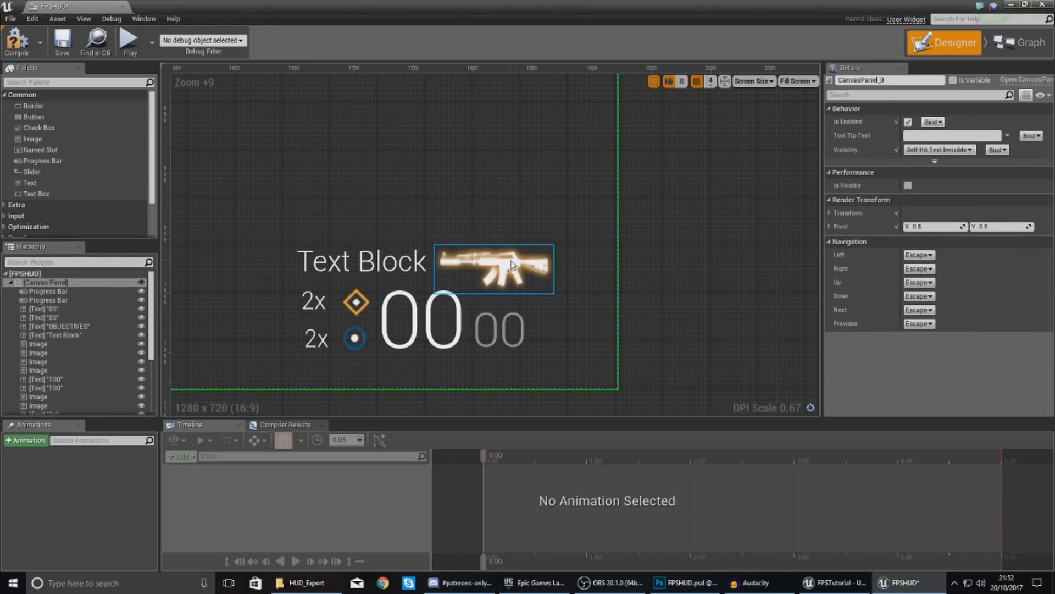
mouse_move(535, 271)
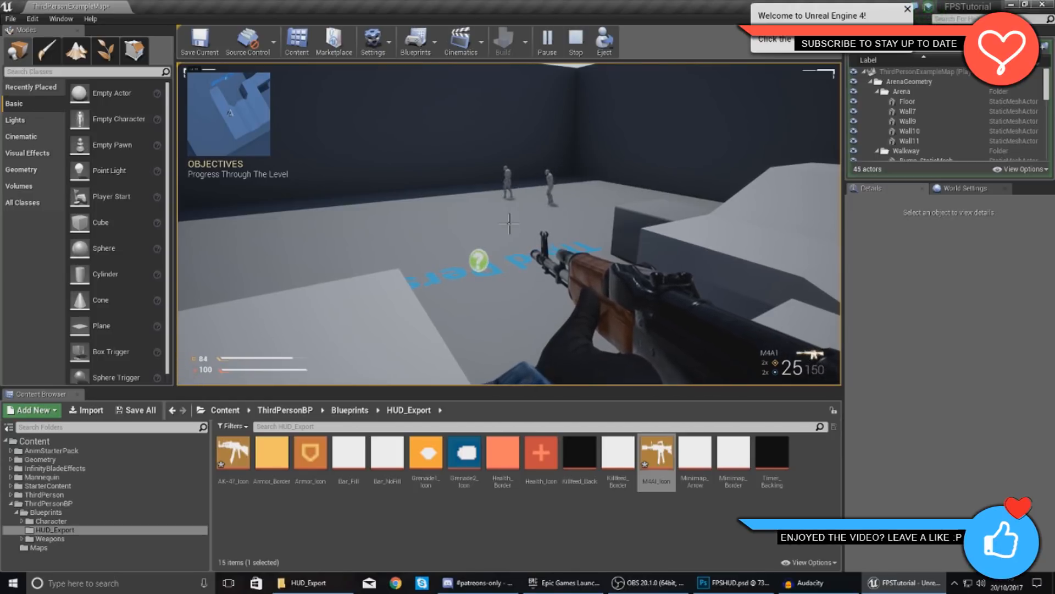
- Stop Play In Editor and bring up the File menu for saving
click(576, 40)
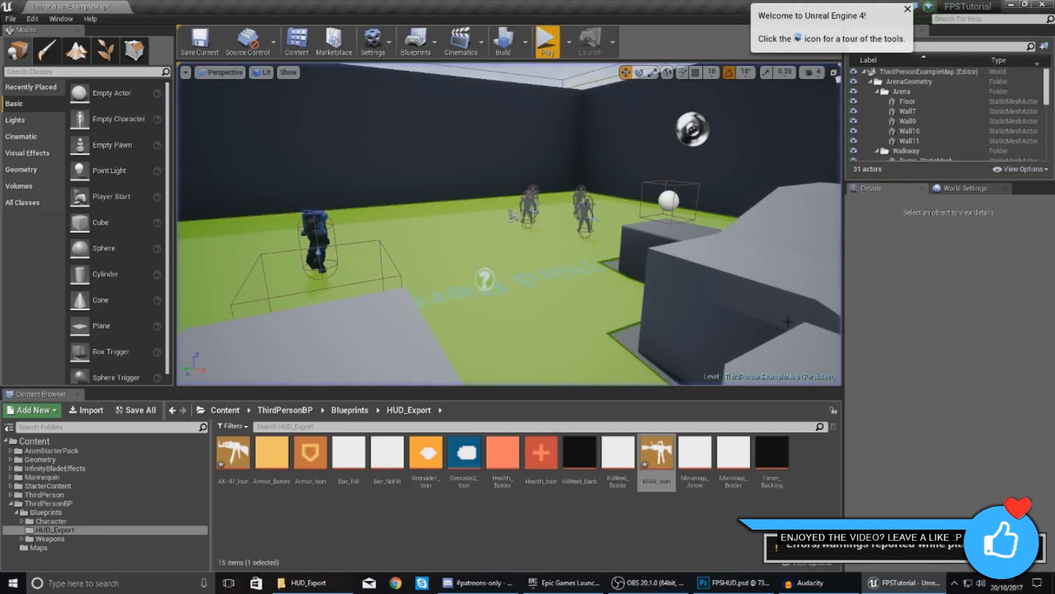
click(19, 20)
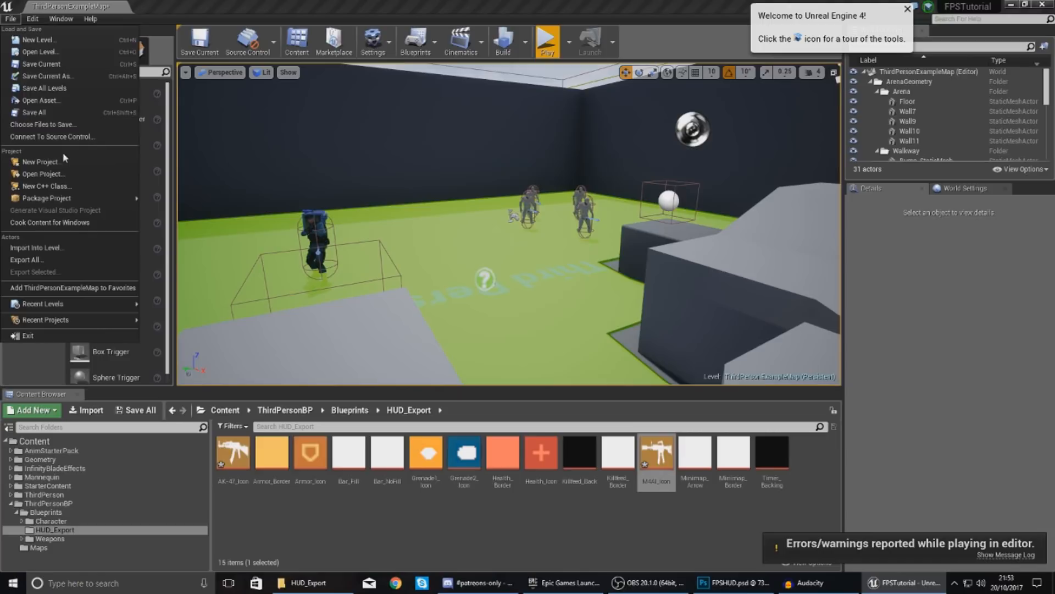